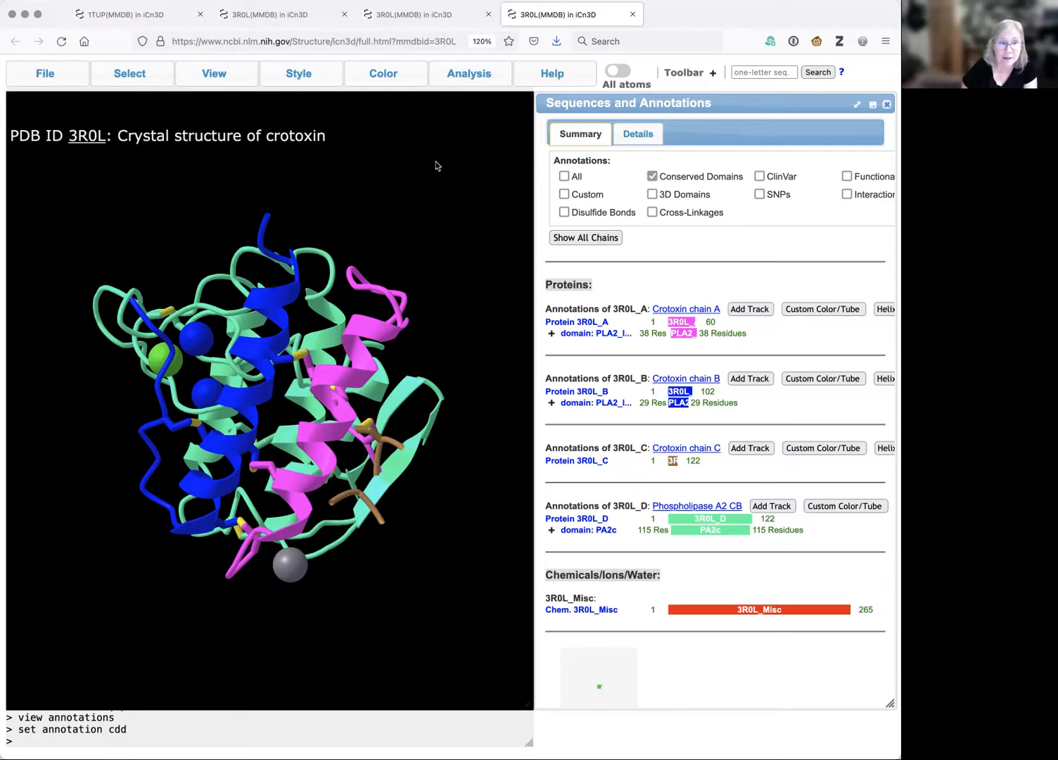
pyautogui.moveTo(410, 179)
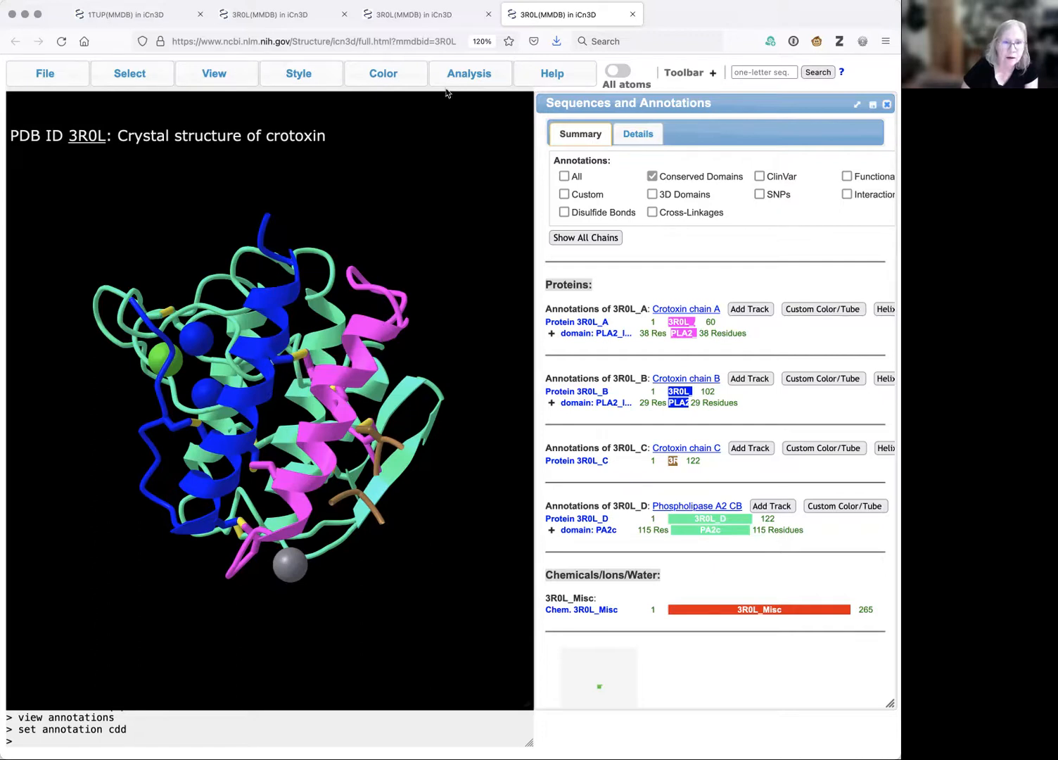
# Open the Analysis menu to list structure analysis tools for crotoxin 3R0L
pyautogui.click(469, 73)
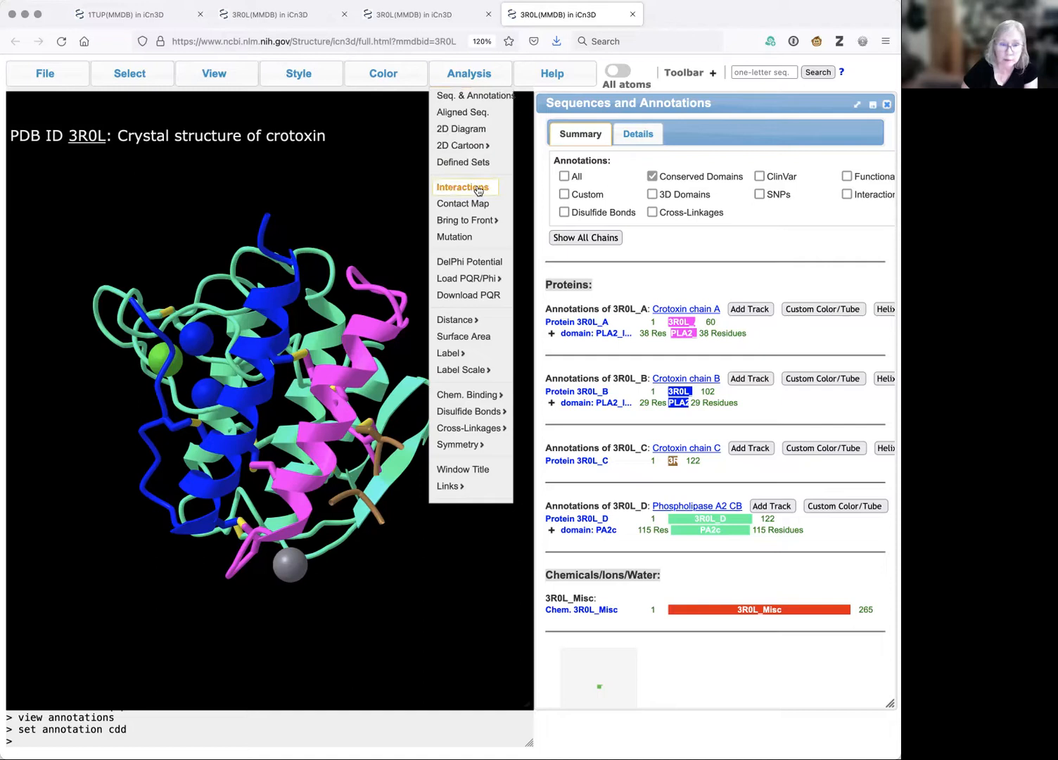
# Limit interaction detection to hydrogen bonds only, with a 3.2 Å distance threshold
pyautogui.click(462, 187)
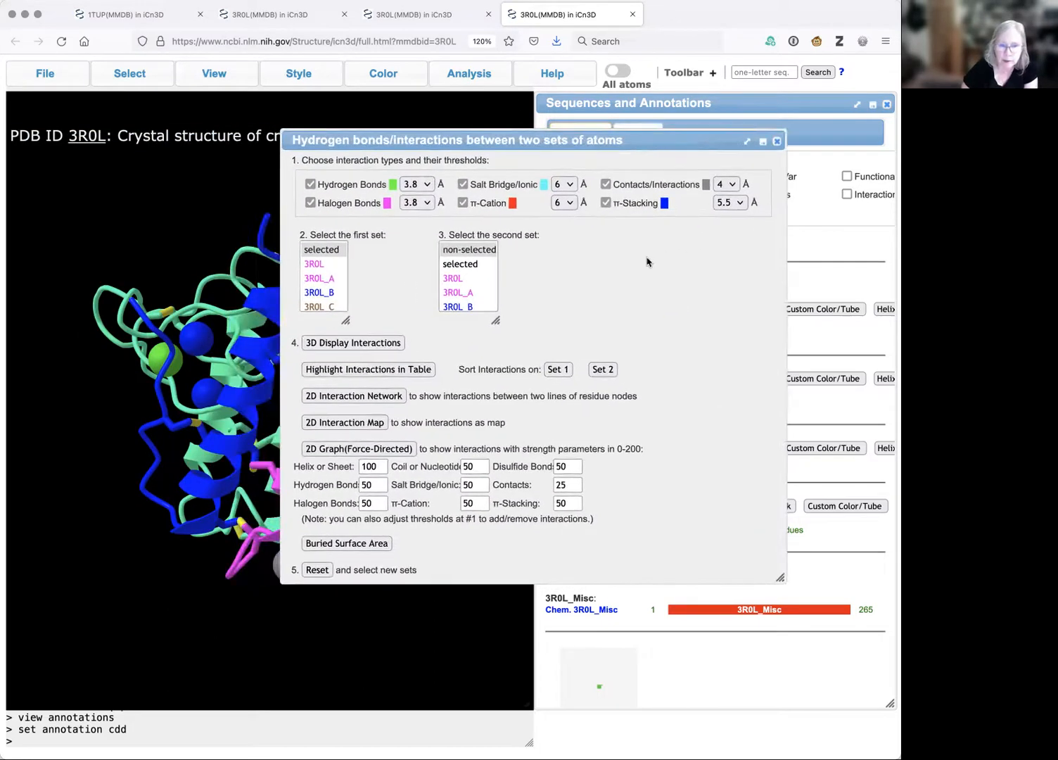
pyautogui.moveTo(599, 259)
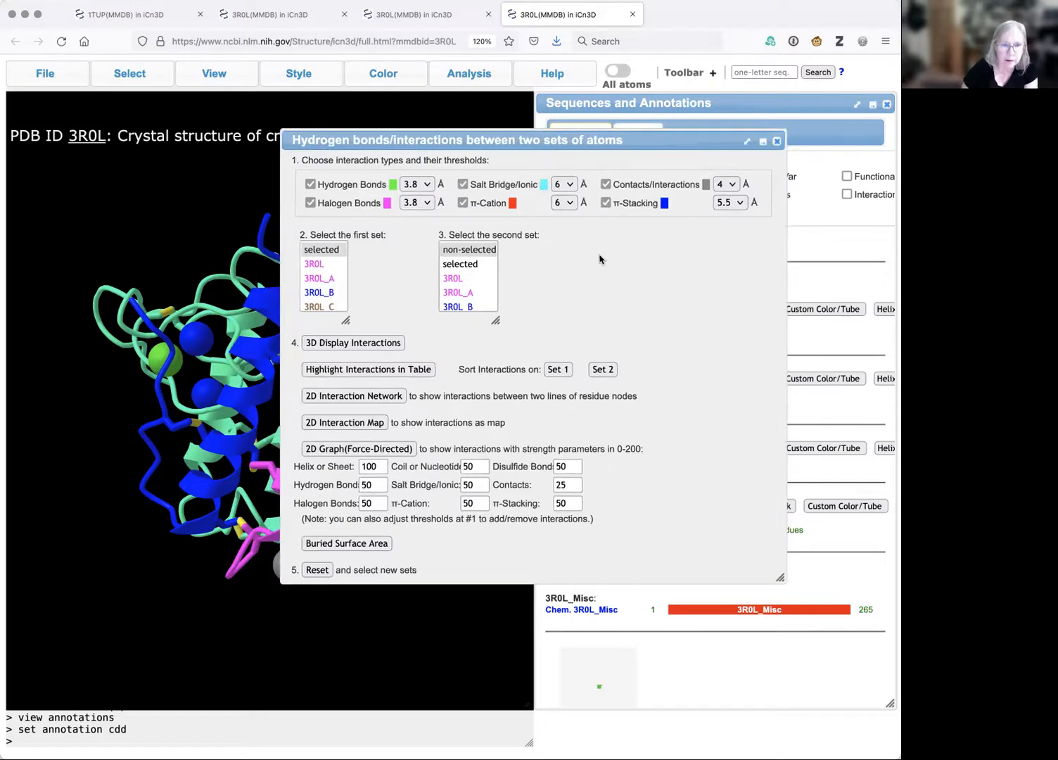
pyautogui.click(606, 183)
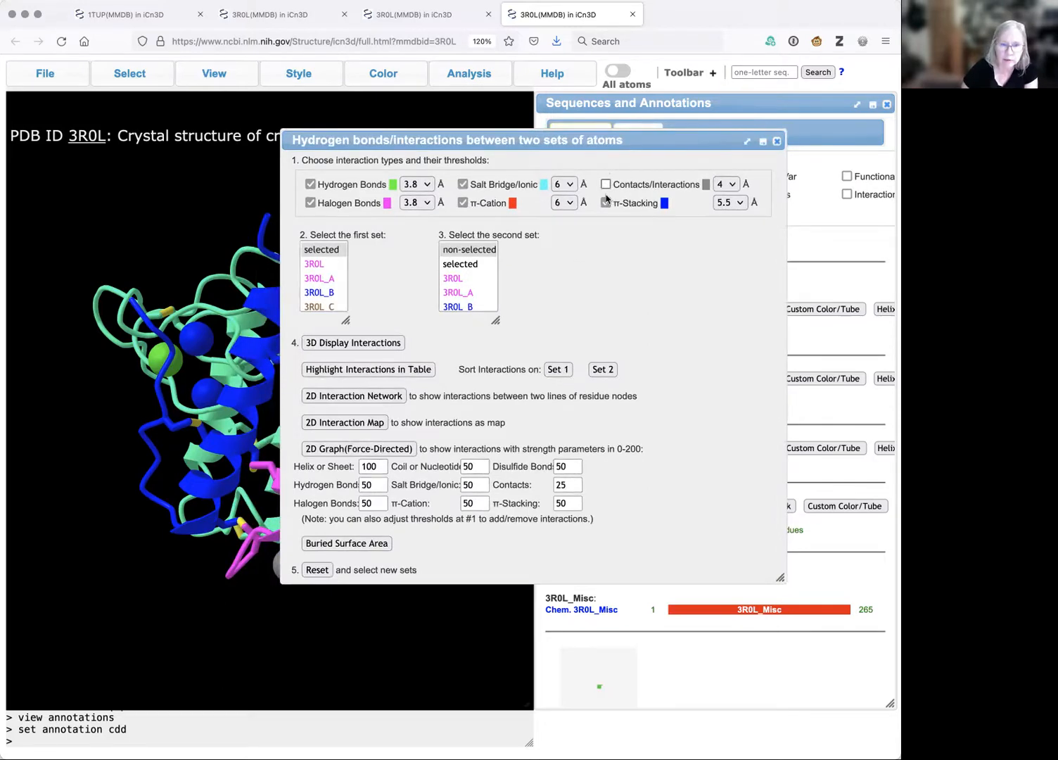
pyautogui.click(463, 203)
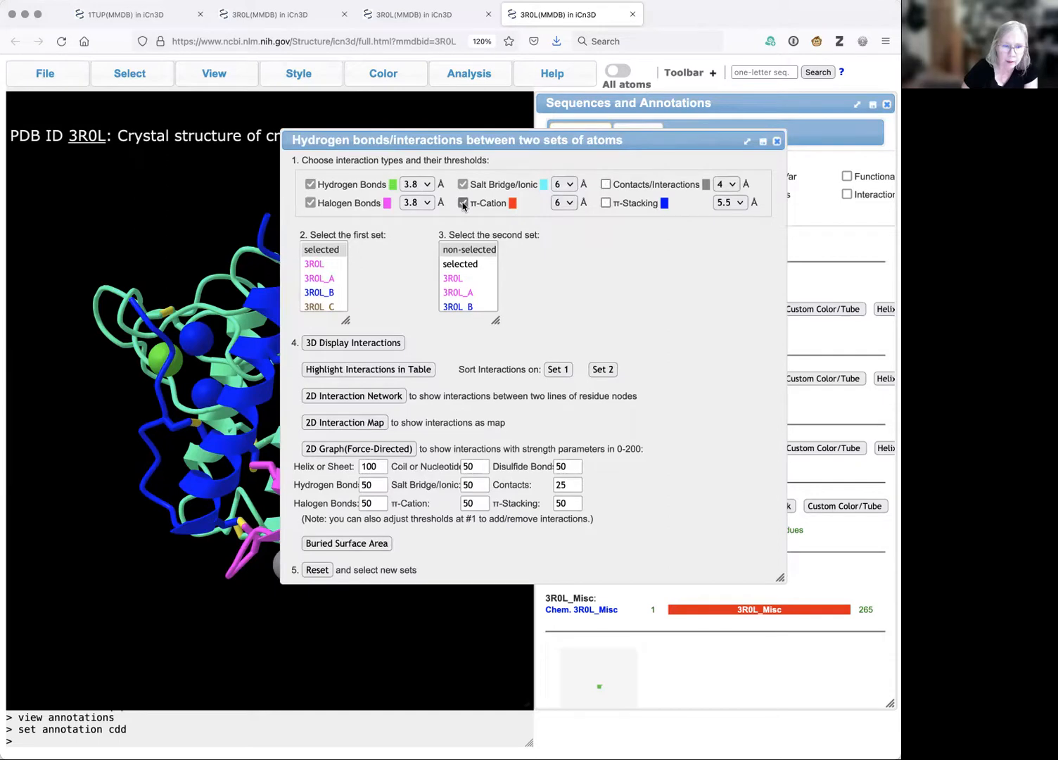
pyautogui.click(462, 202)
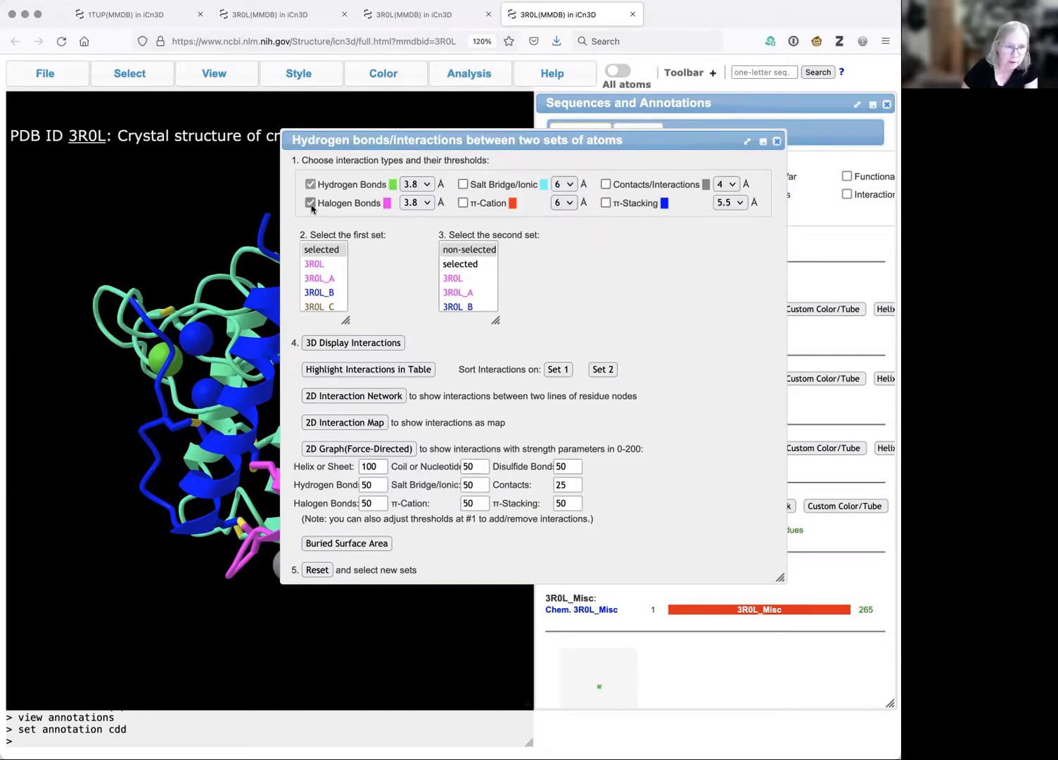
pyautogui.click(310, 203)
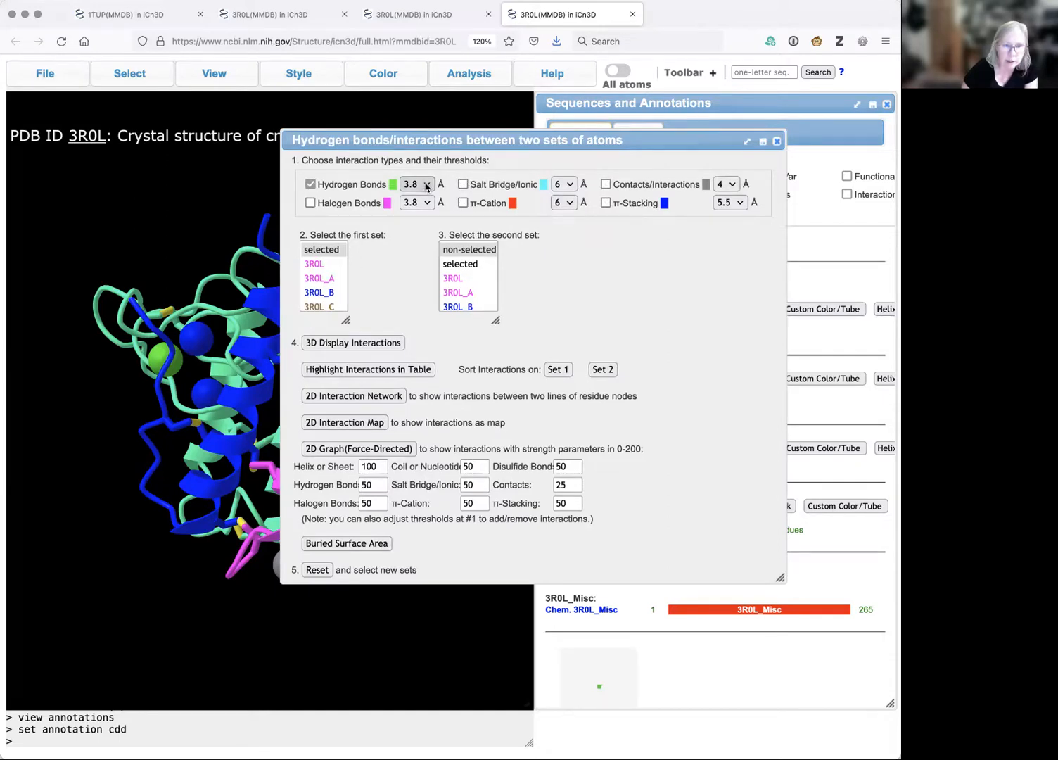
pyautogui.click(416, 183)
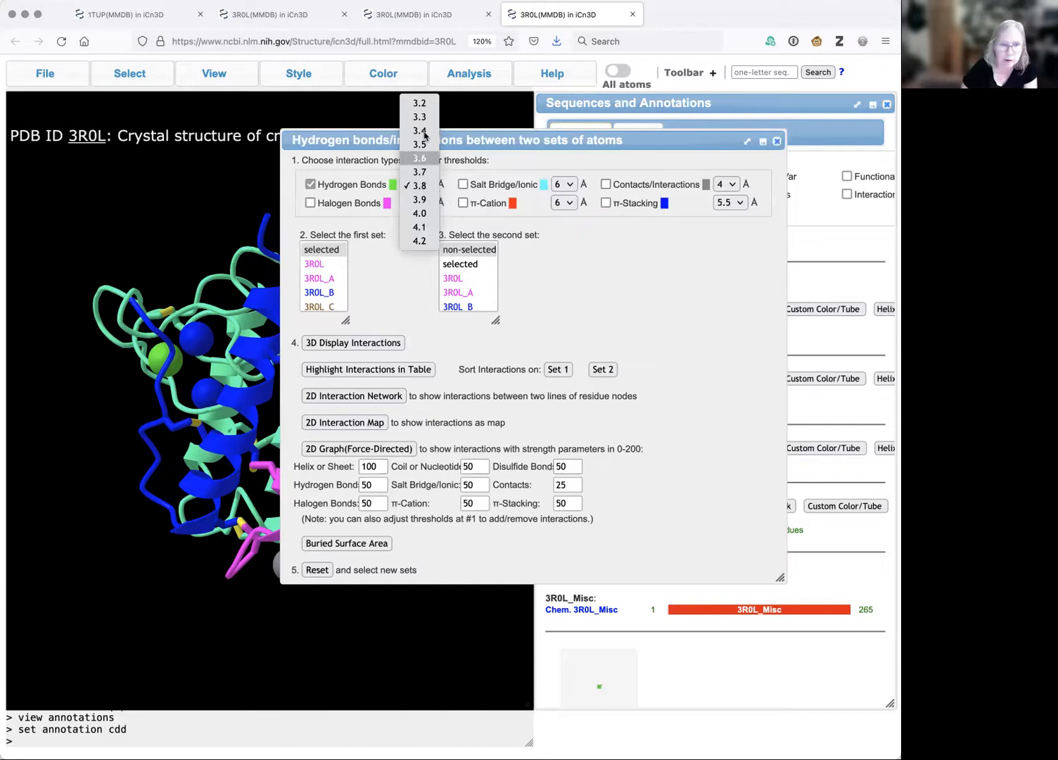
pyautogui.click(418, 102)
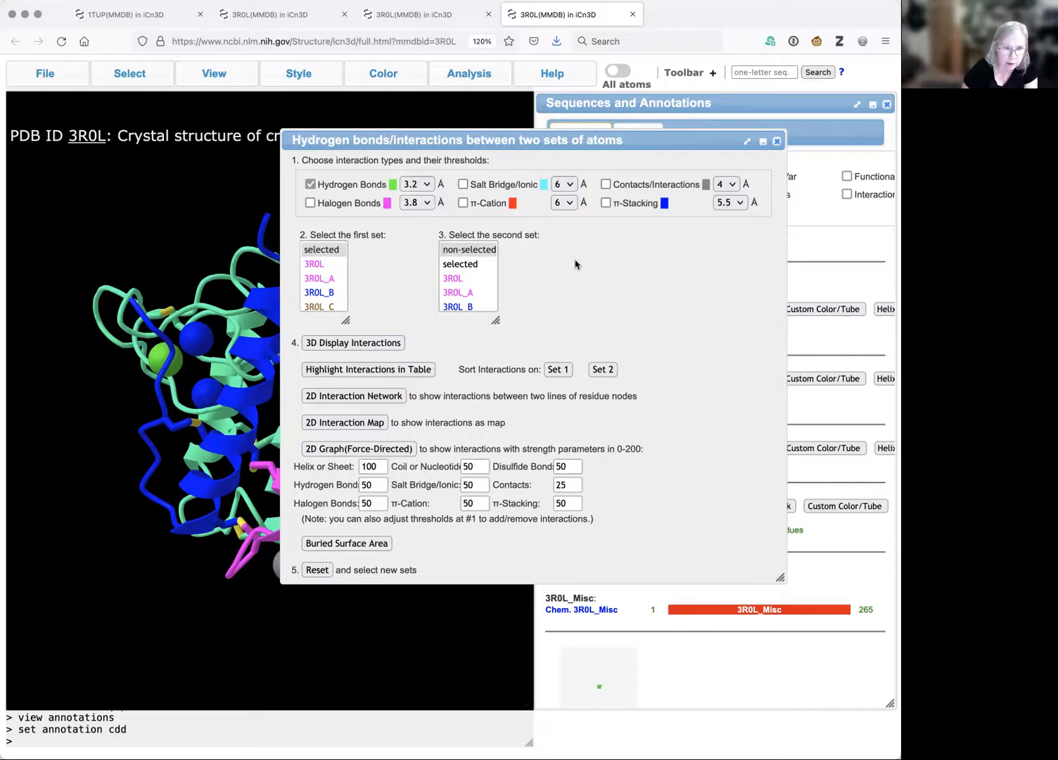
pyautogui.moveTo(556, 278)
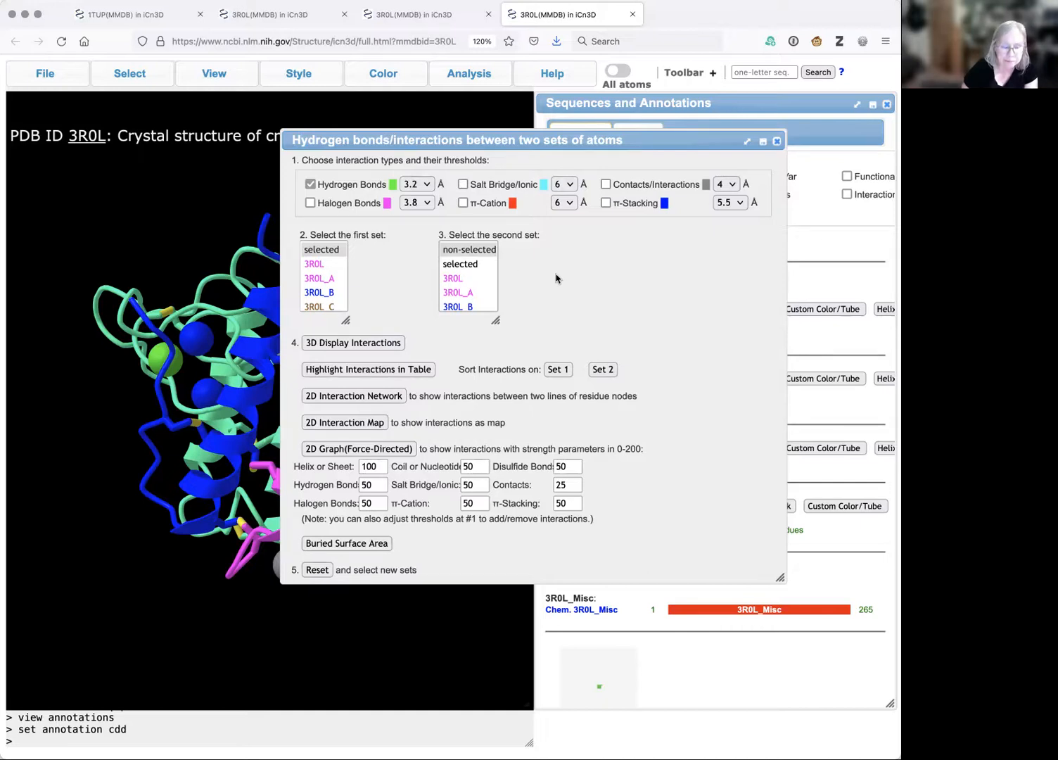
pyautogui.moveTo(581, 279)
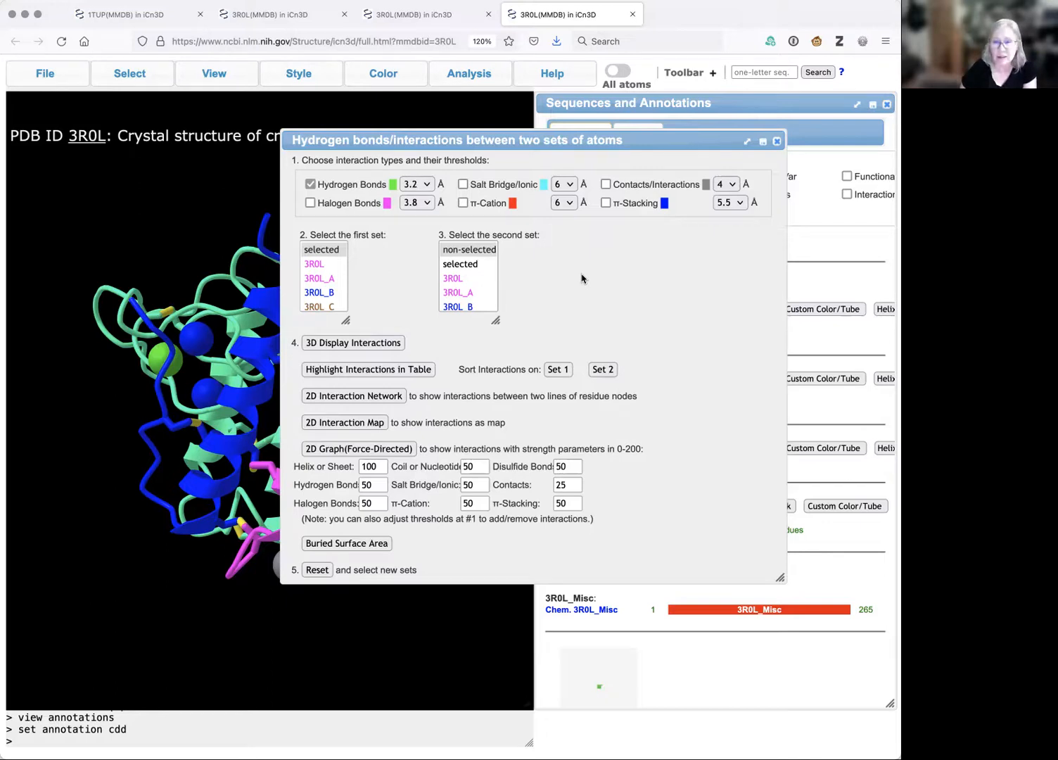
pyautogui.moveTo(339, 286)
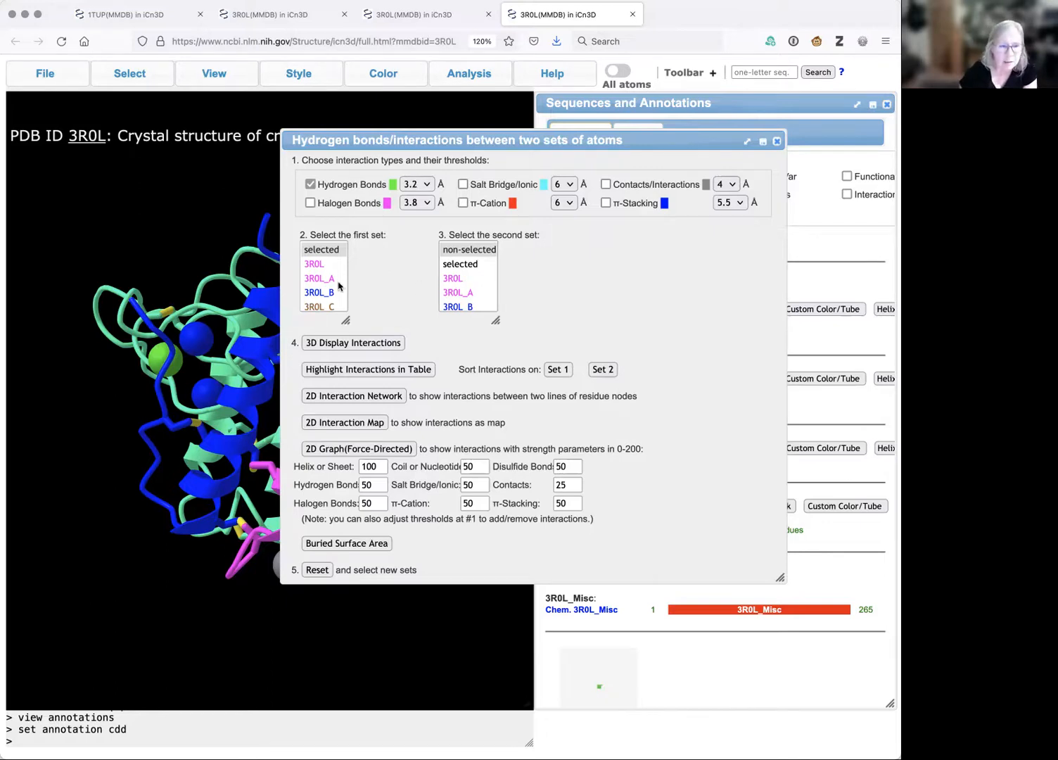
# Show 3D hydrogen bonds between first set 3R0L_A and second set 3R0L_B
pyautogui.click(319, 278)
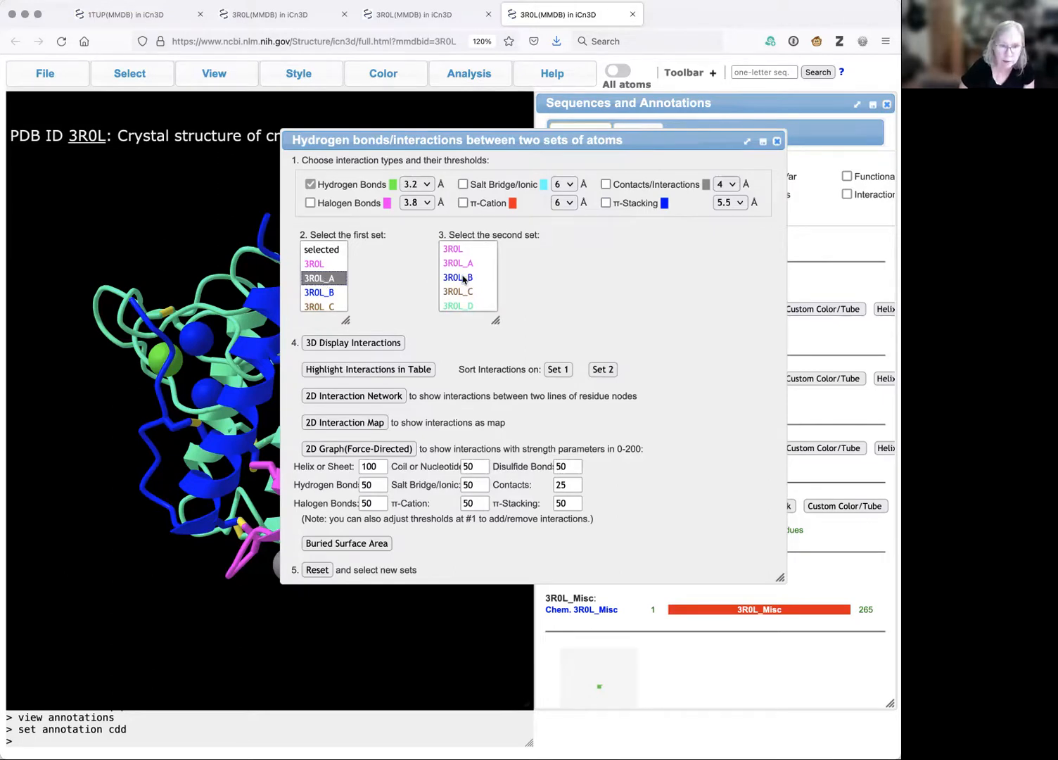
pyautogui.click(457, 276)
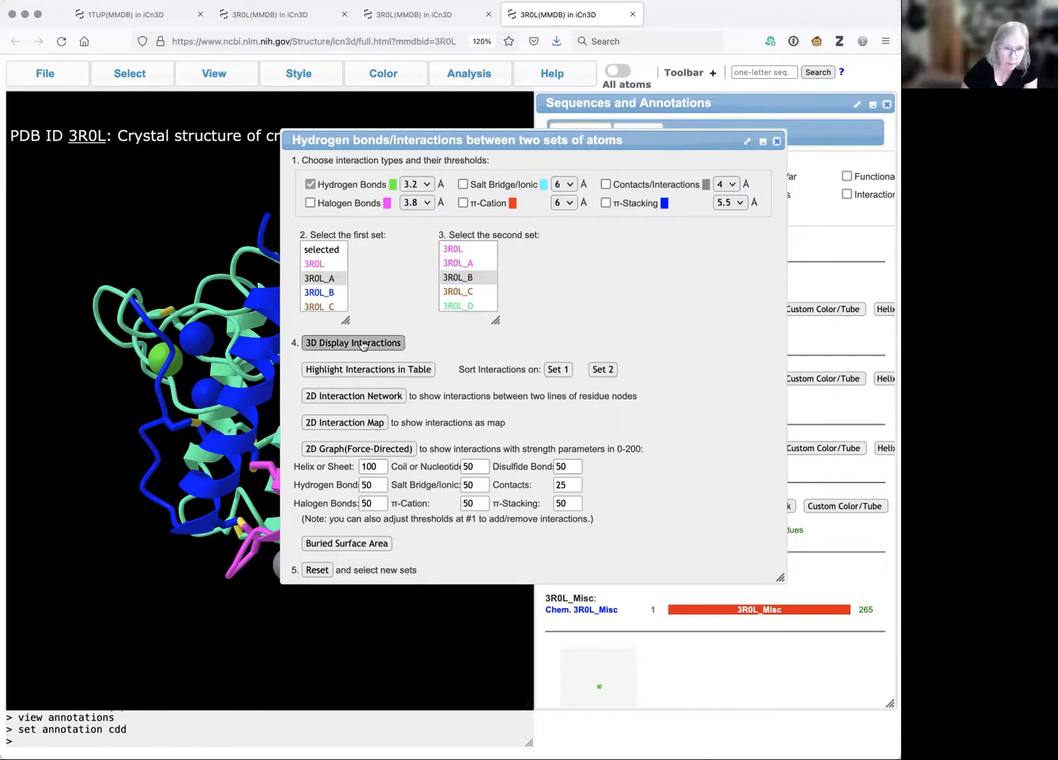
pyautogui.click(353, 342)
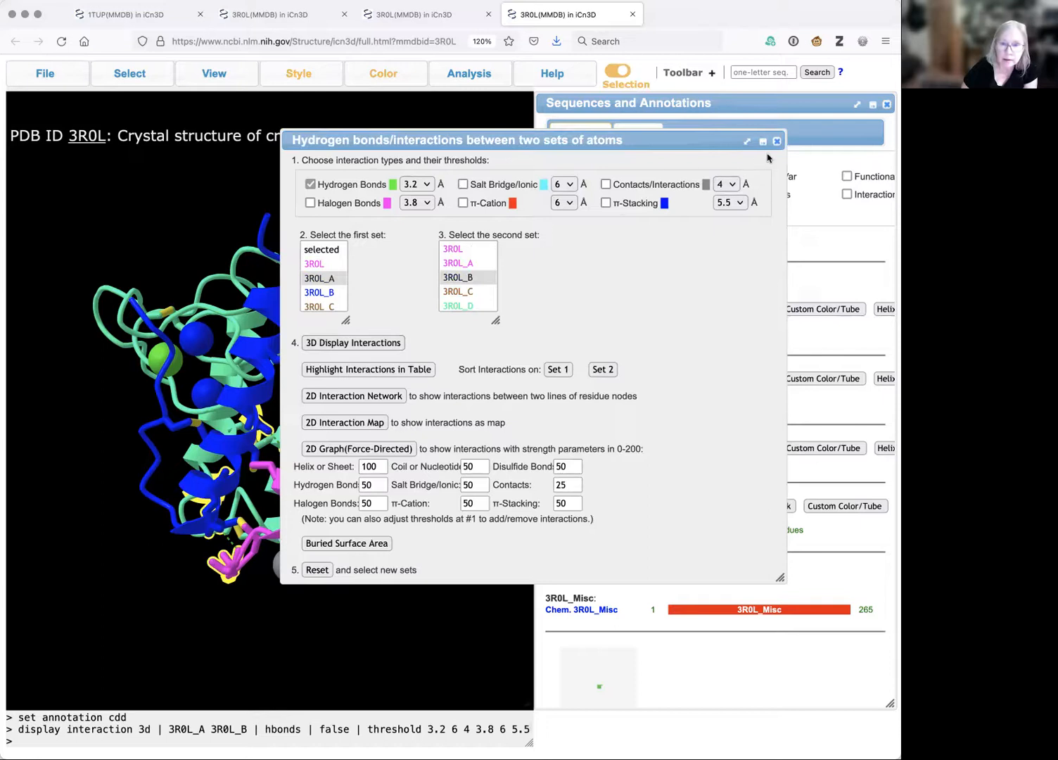
pyautogui.moveTo(777, 141)
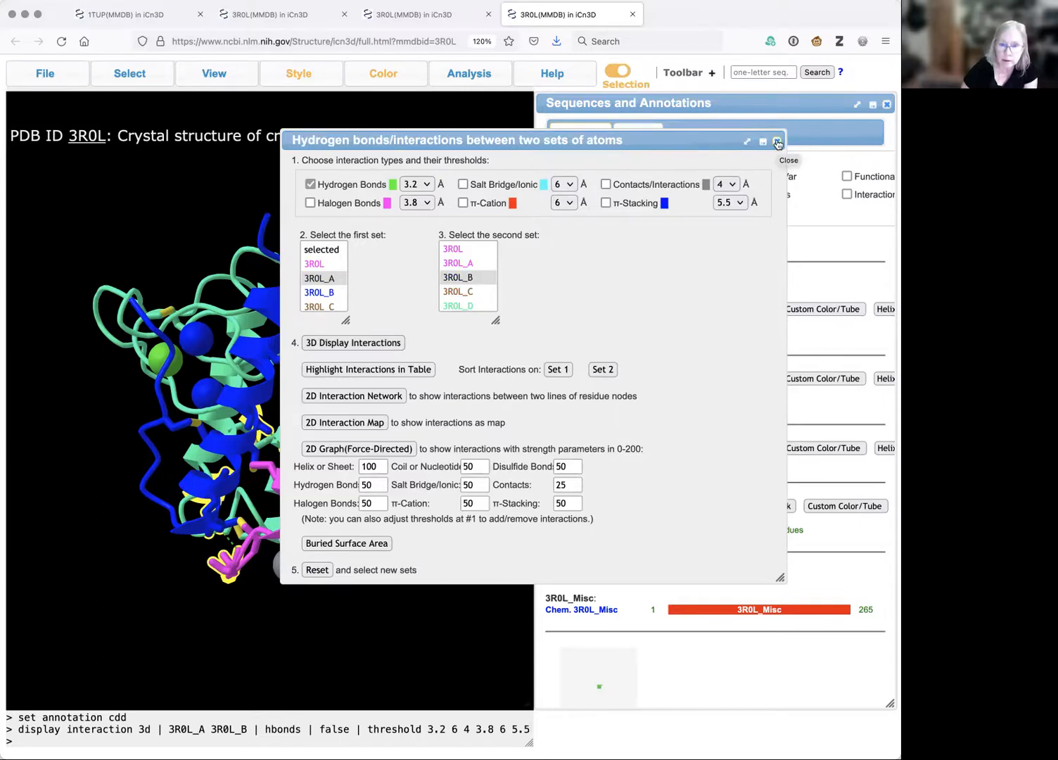
# Close the interactions dialog, leaving bonded residues outlined in the structure
pyautogui.click(777, 141)
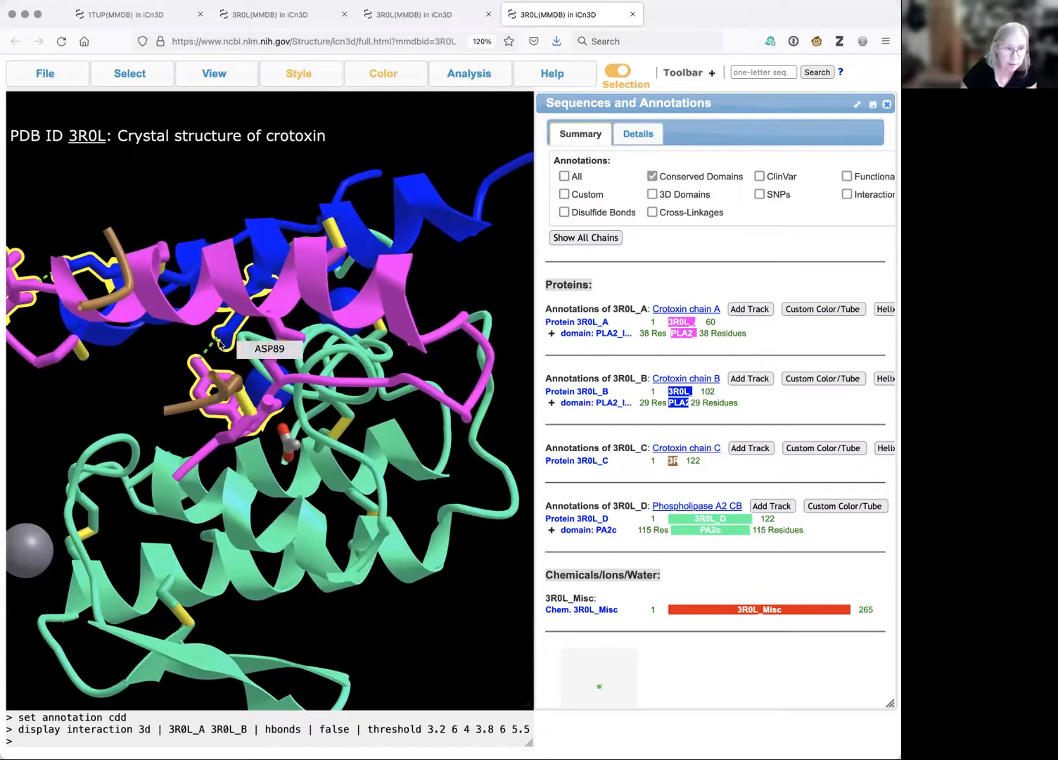
pyautogui.moveTo(155, 415)
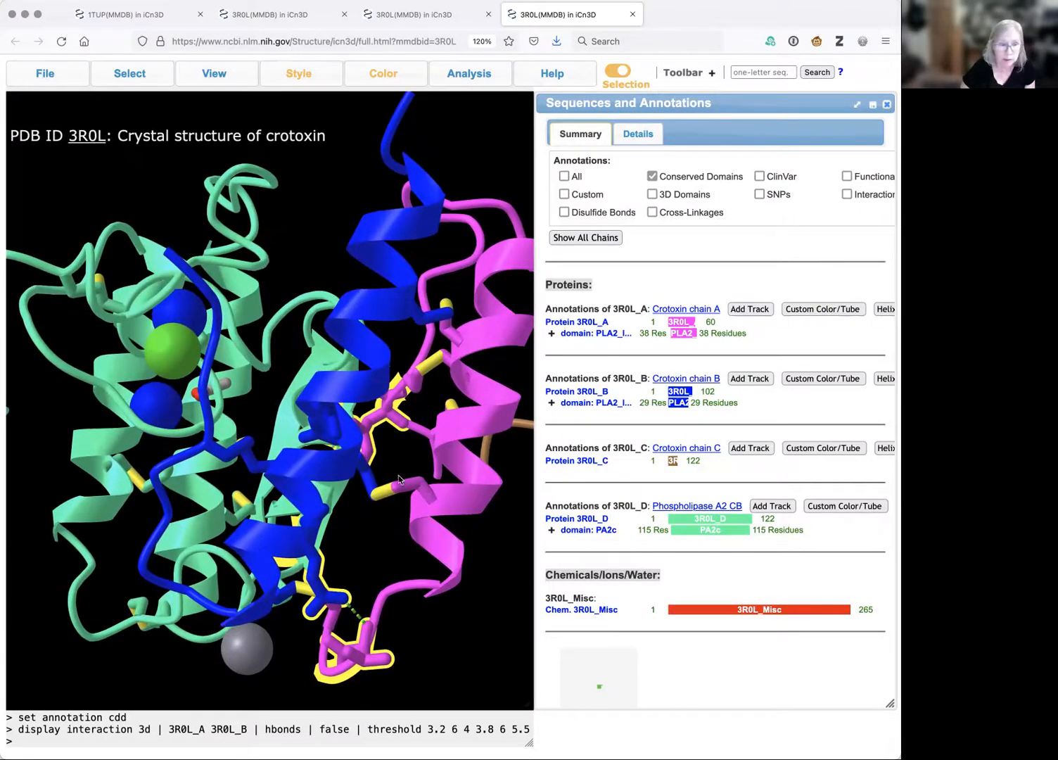
pyautogui.moveTo(385, 519)
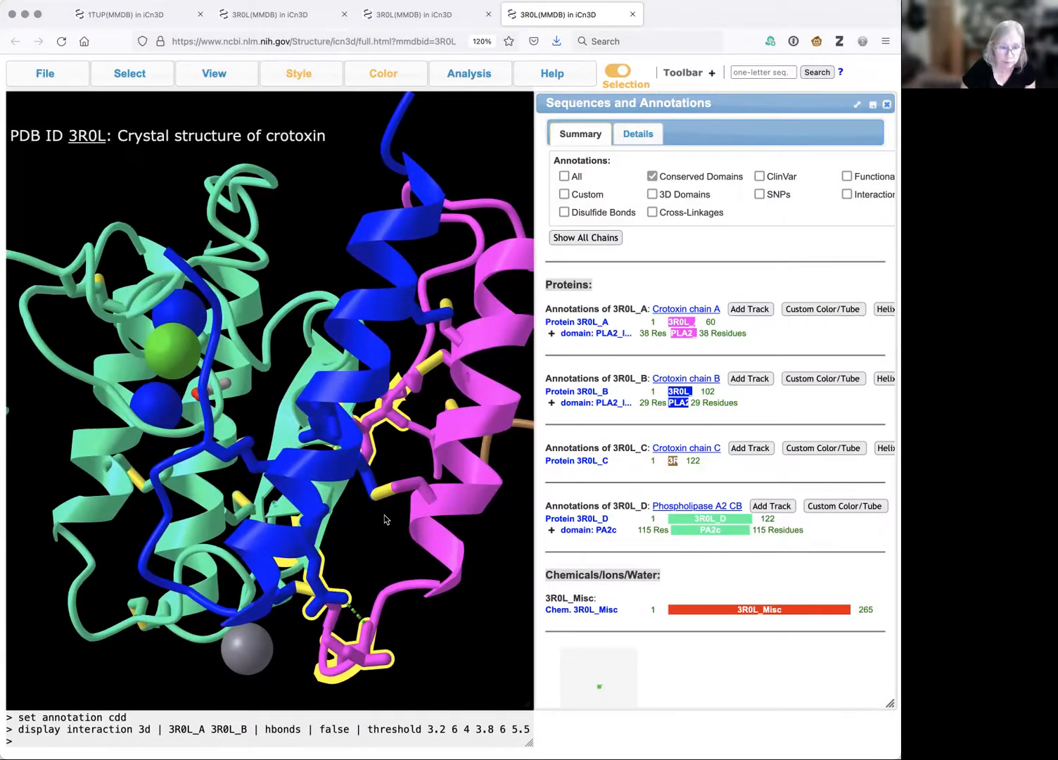
pyautogui.moveTo(385, 256)
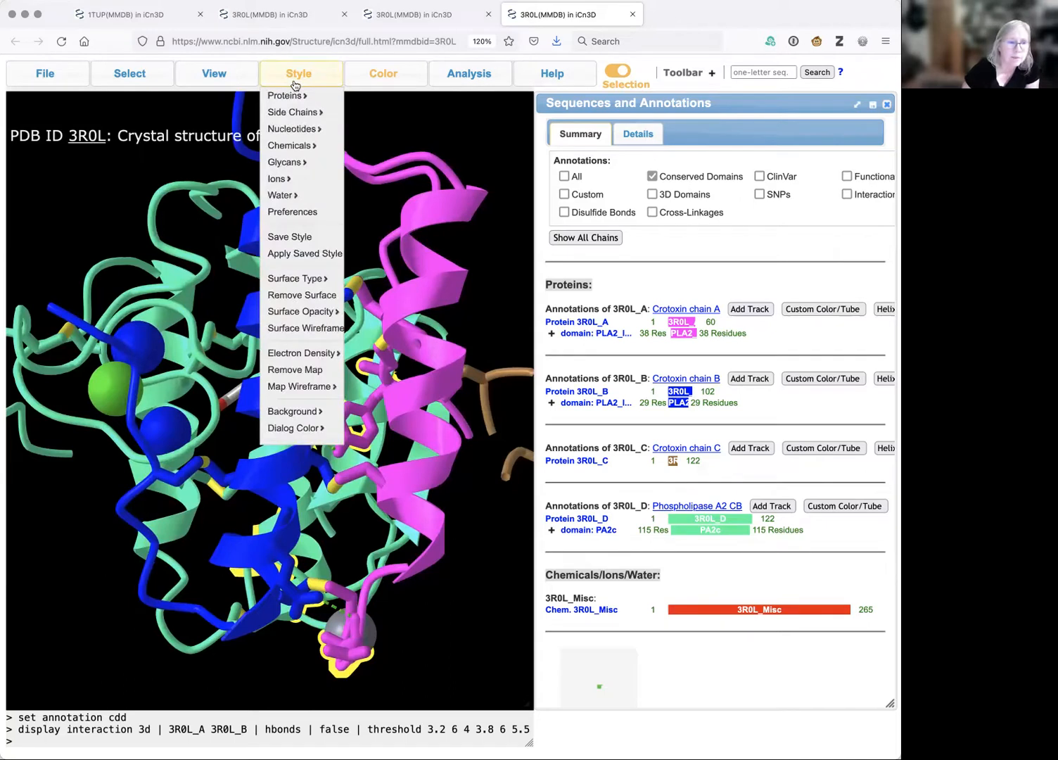
# Render the interface residues as spheres colored by atom element
pyautogui.click(286, 95)
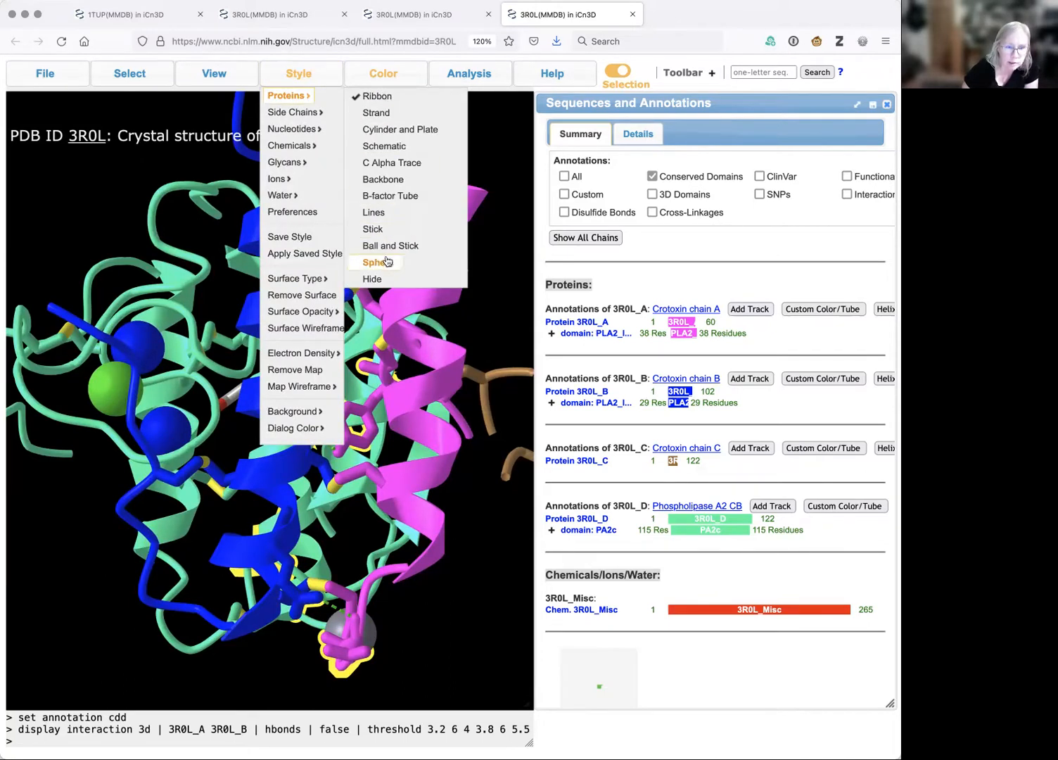
pyautogui.click(376, 262)
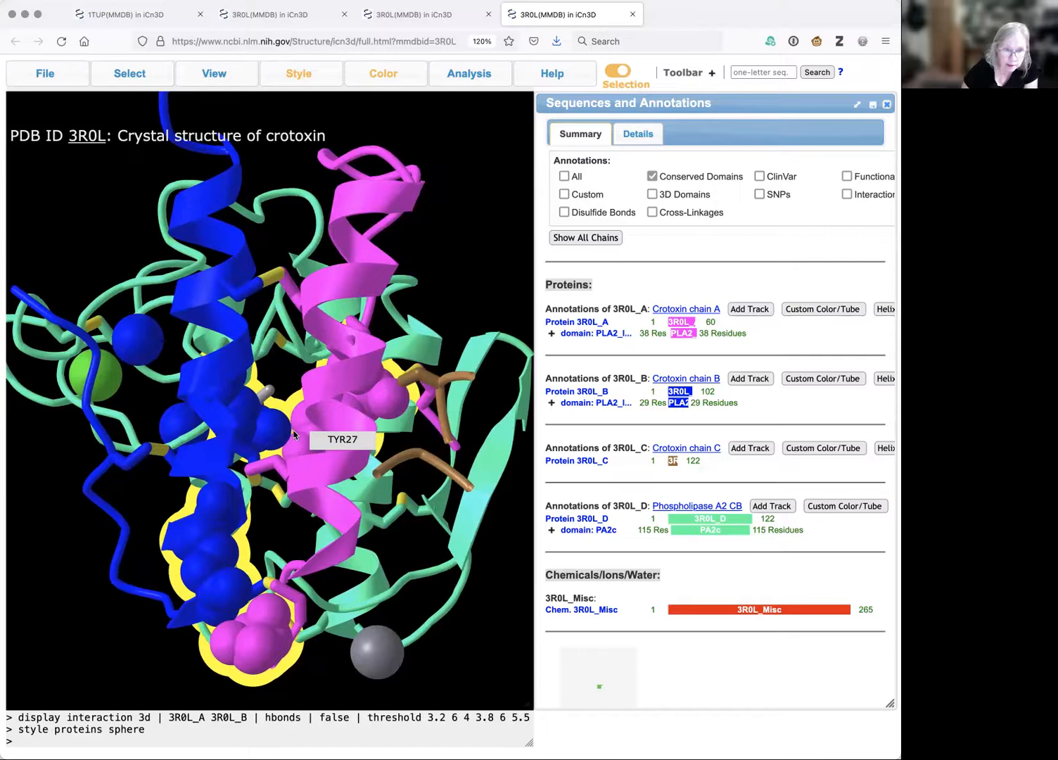
pyautogui.moveTo(303, 480)
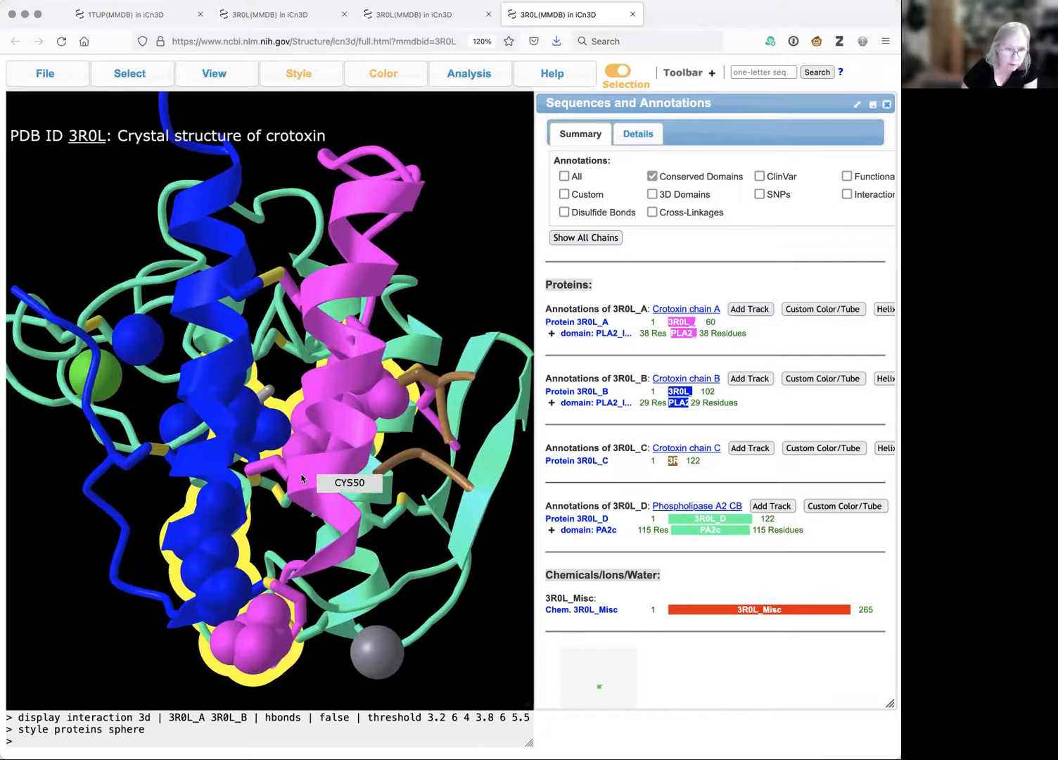
pyautogui.click(383, 73)
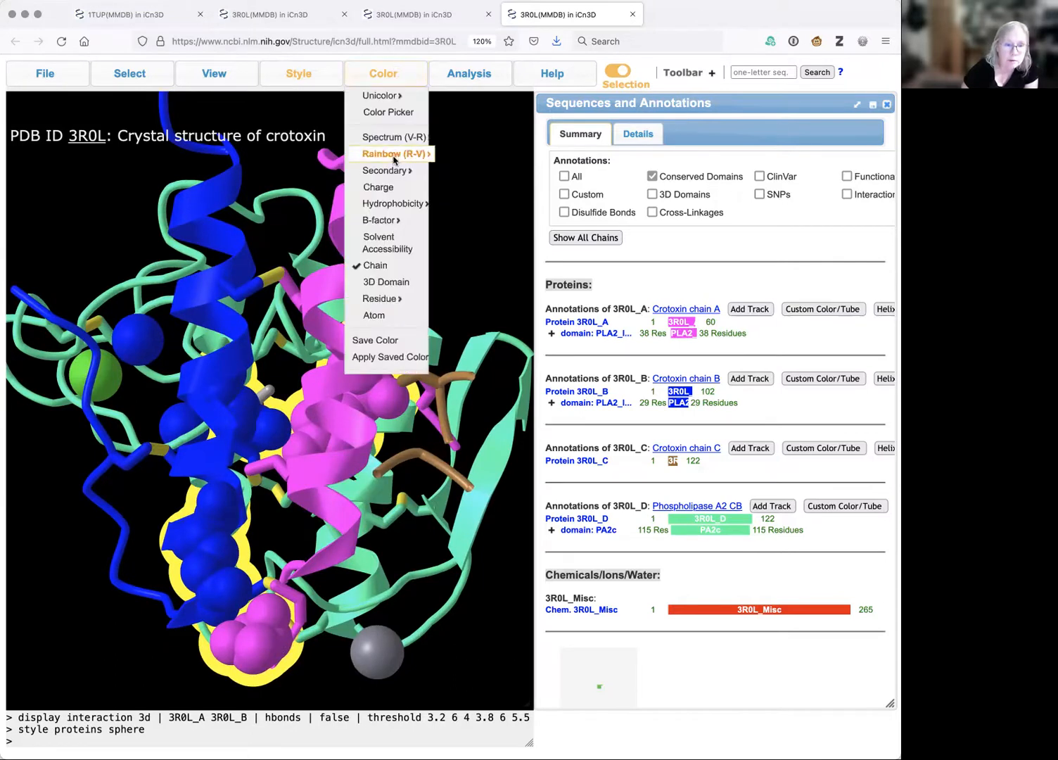
pyautogui.moveTo(373, 314)
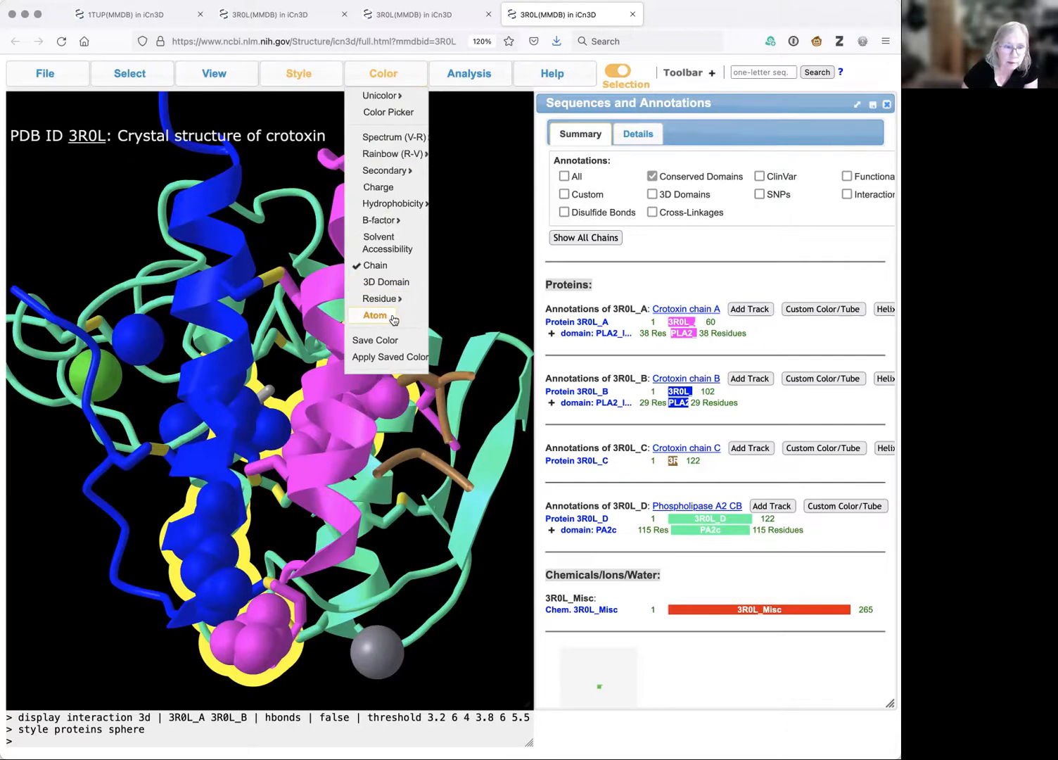
pyautogui.click(374, 314)
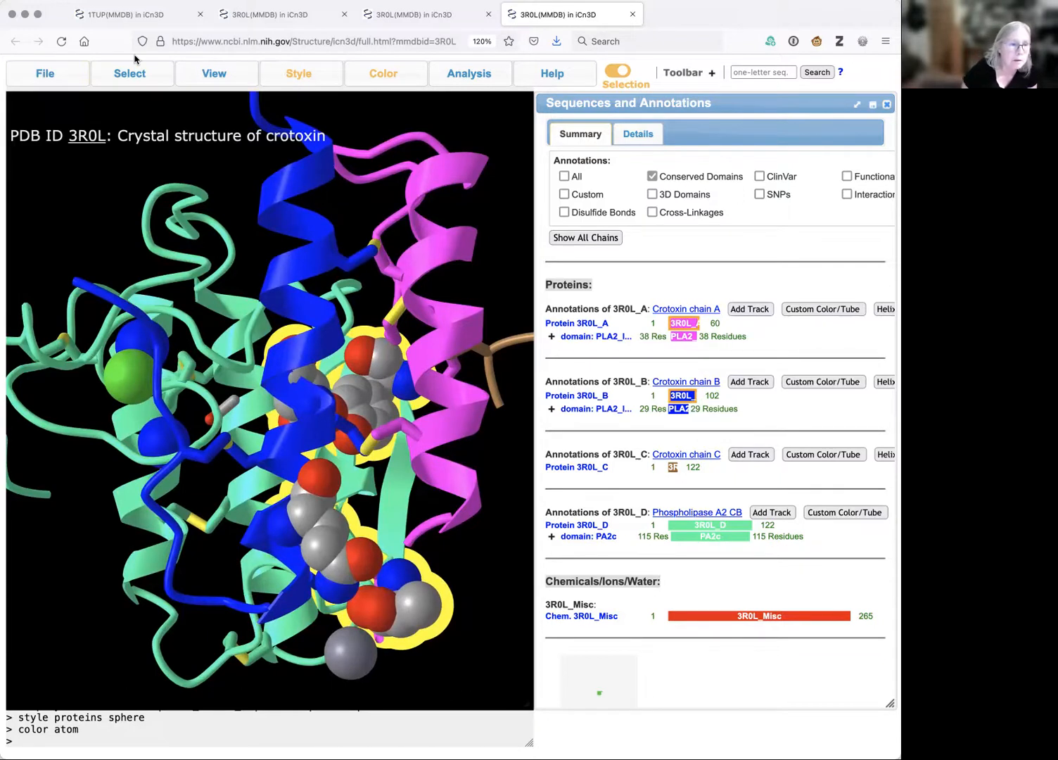
# Bring up the Select menu options
pyautogui.click(130, 74)
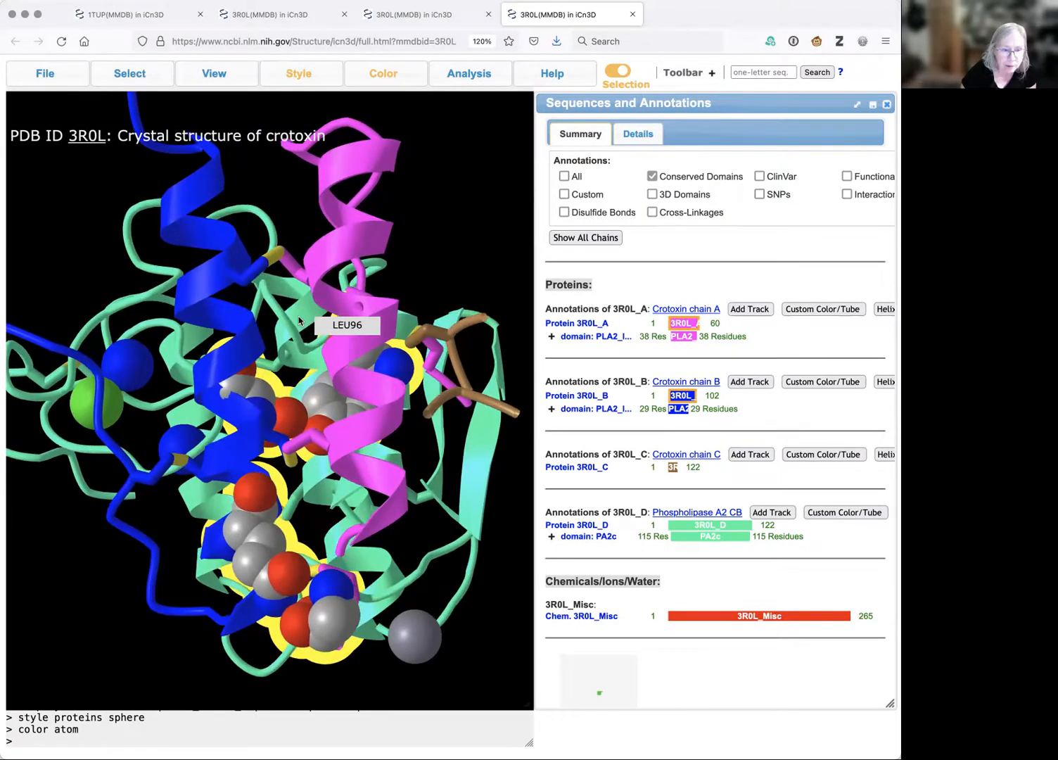
pyautogui.click(129, 73)
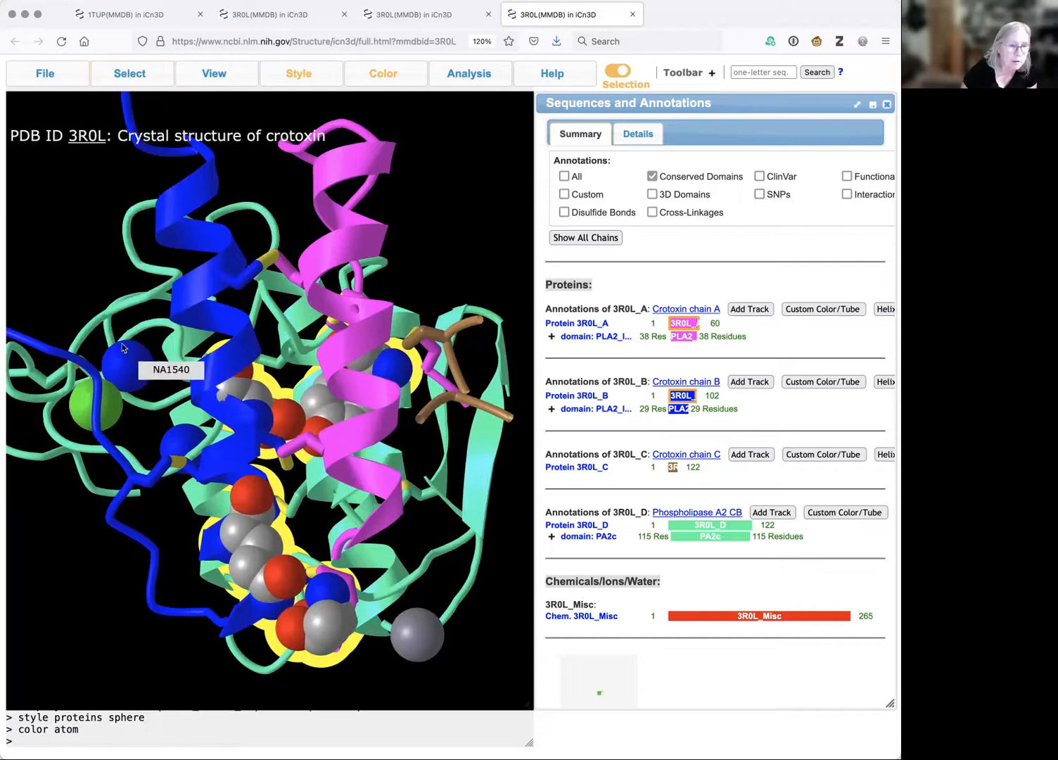
pyautogui.click(130, 73)
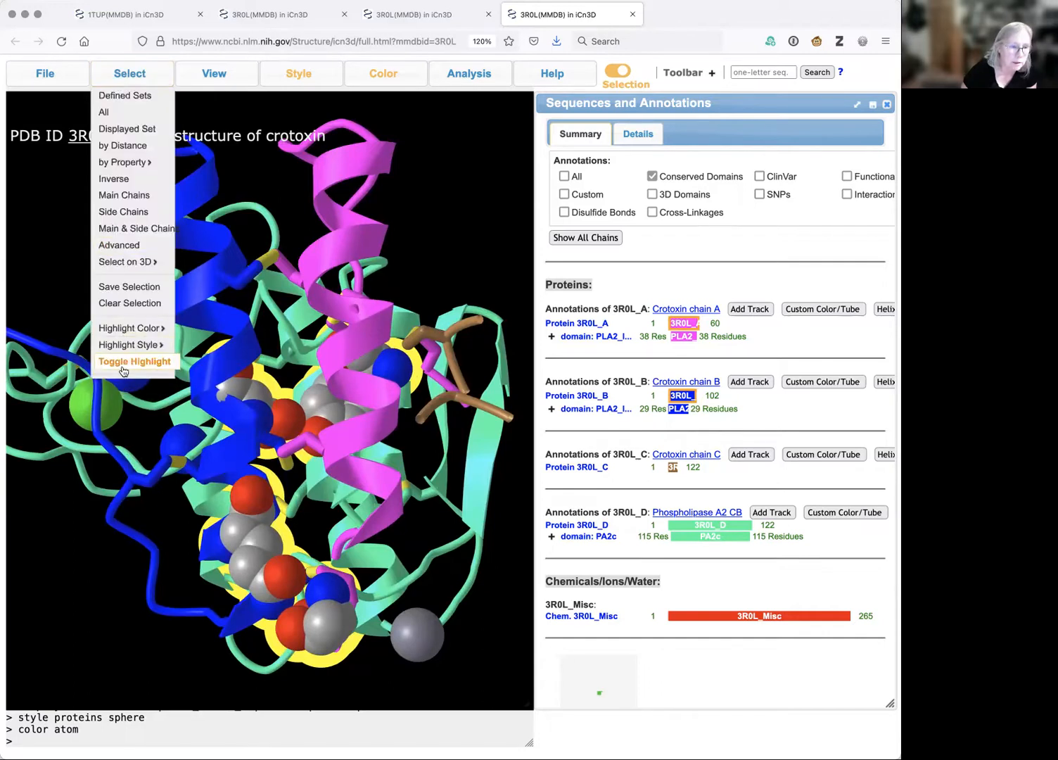
# Toggle off the yellow highlight and rotate the structure to view the other side
pyautogui.click(135, 360)
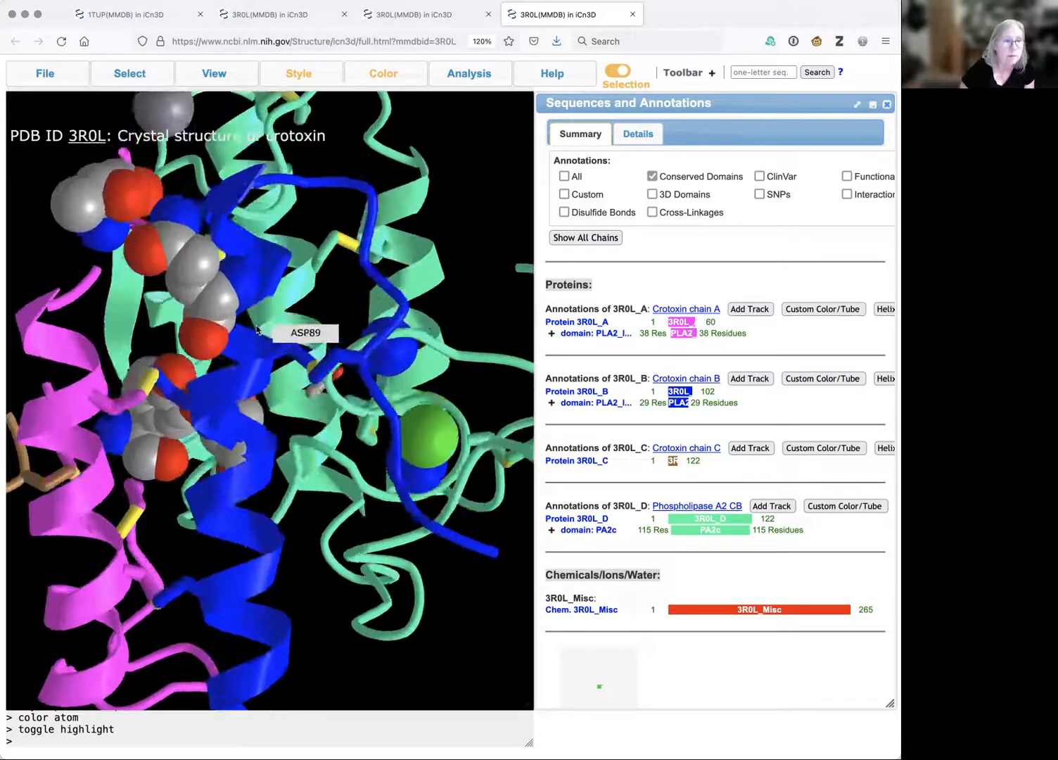
pyautogui.moveTo(303, 332); pyautogui.dragTo(218, 334)
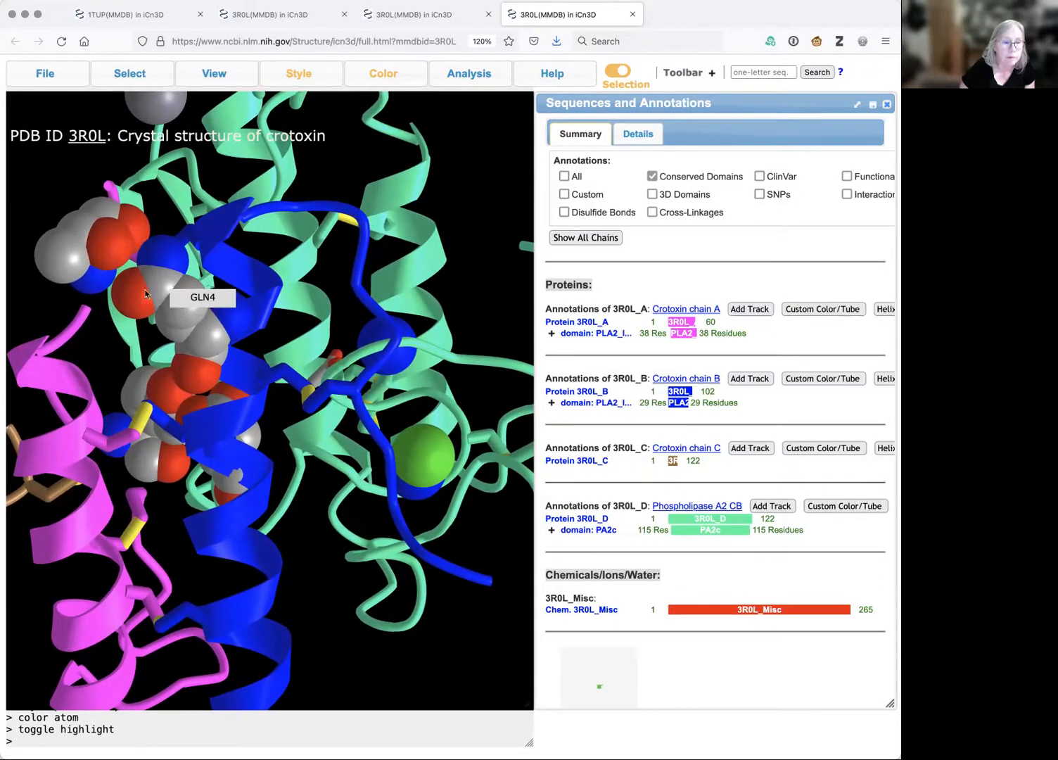
pyautogui.moveTo(150, 279)
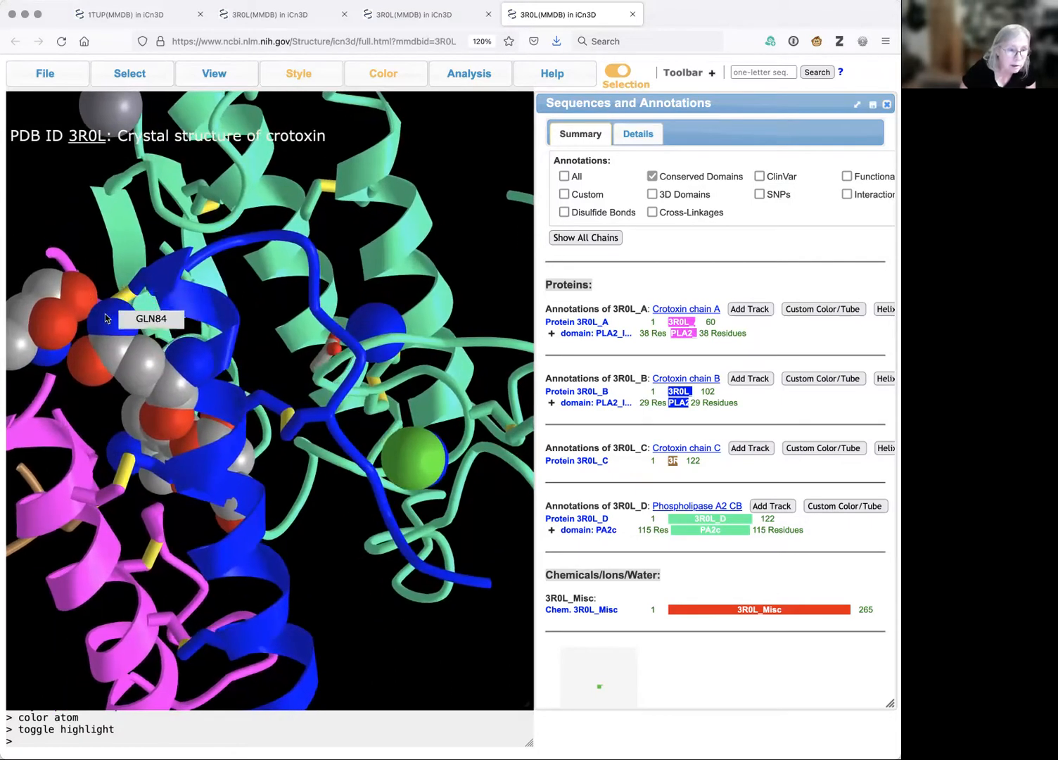
pyautogui.moveTo(81, 299)
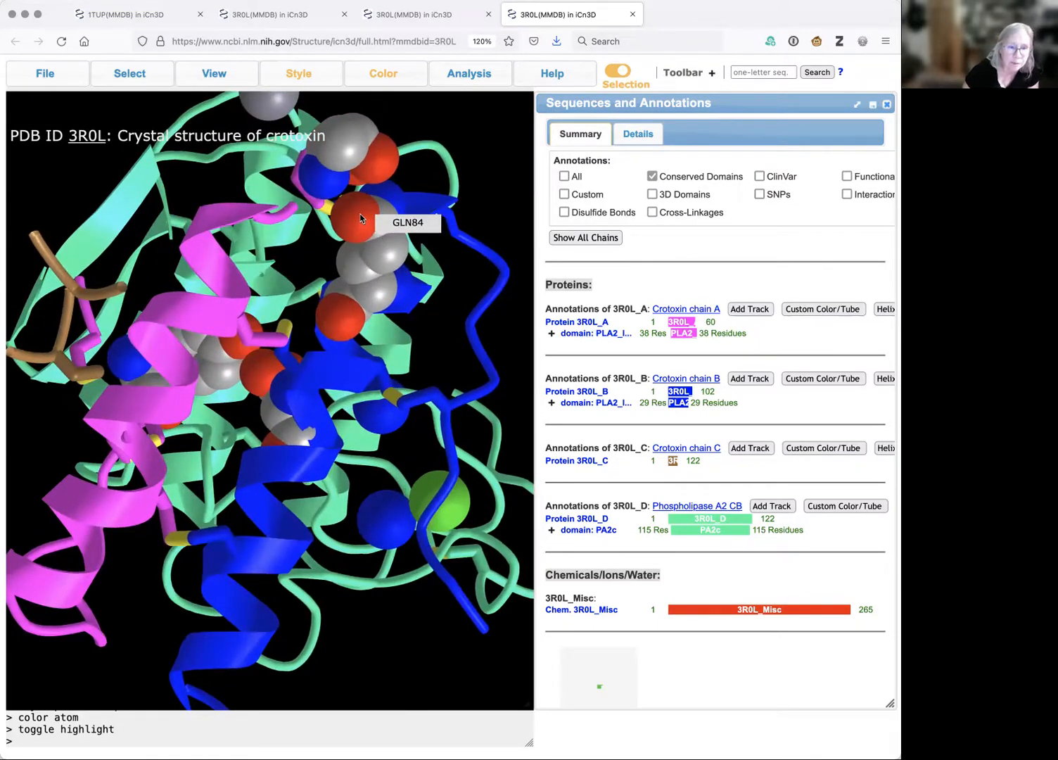
pyautogui.moveTo(331, 190)
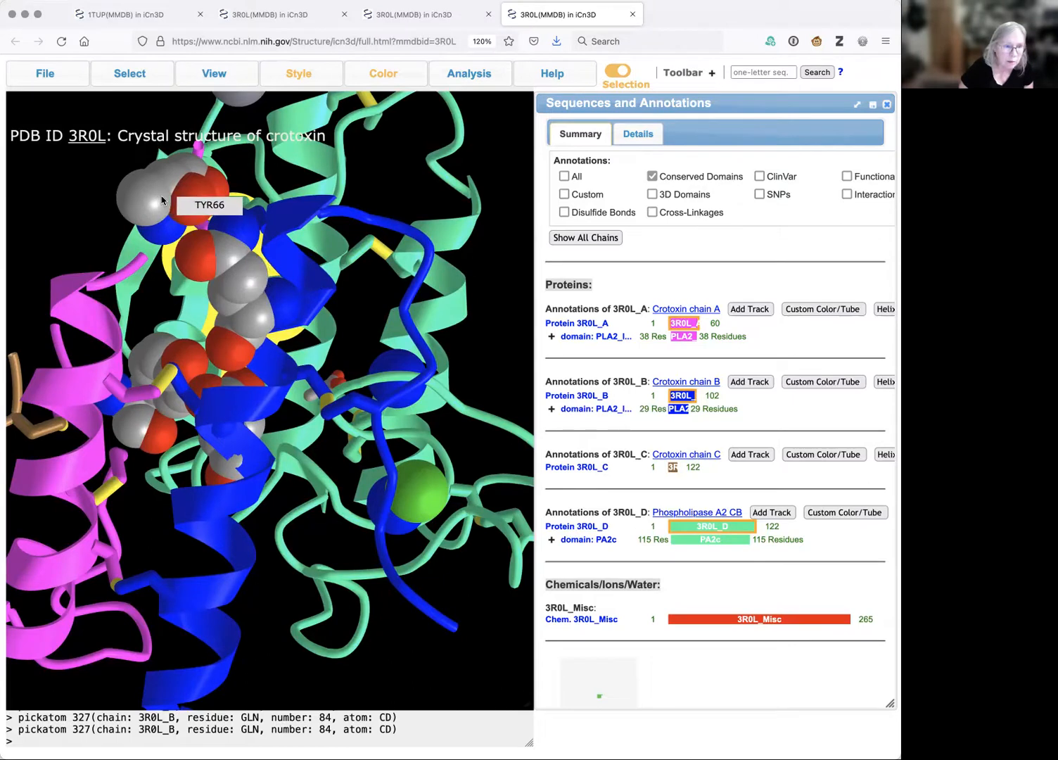
pyautogui.click(151, 199)
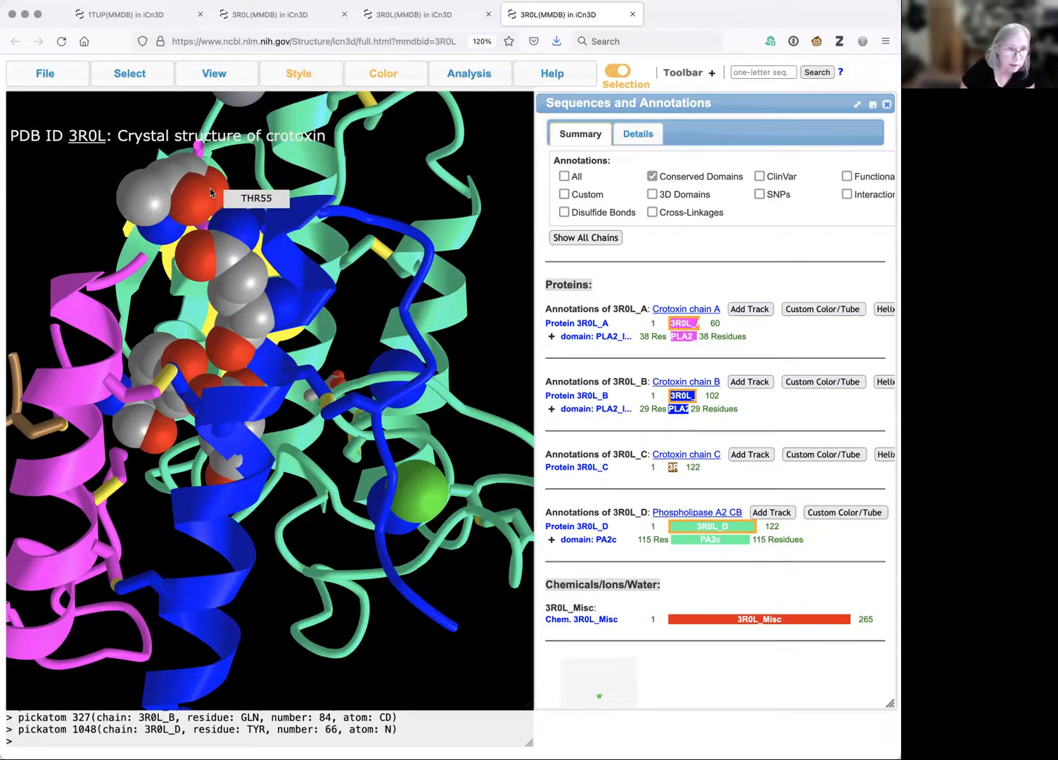
pyautogui.click(214, 74)
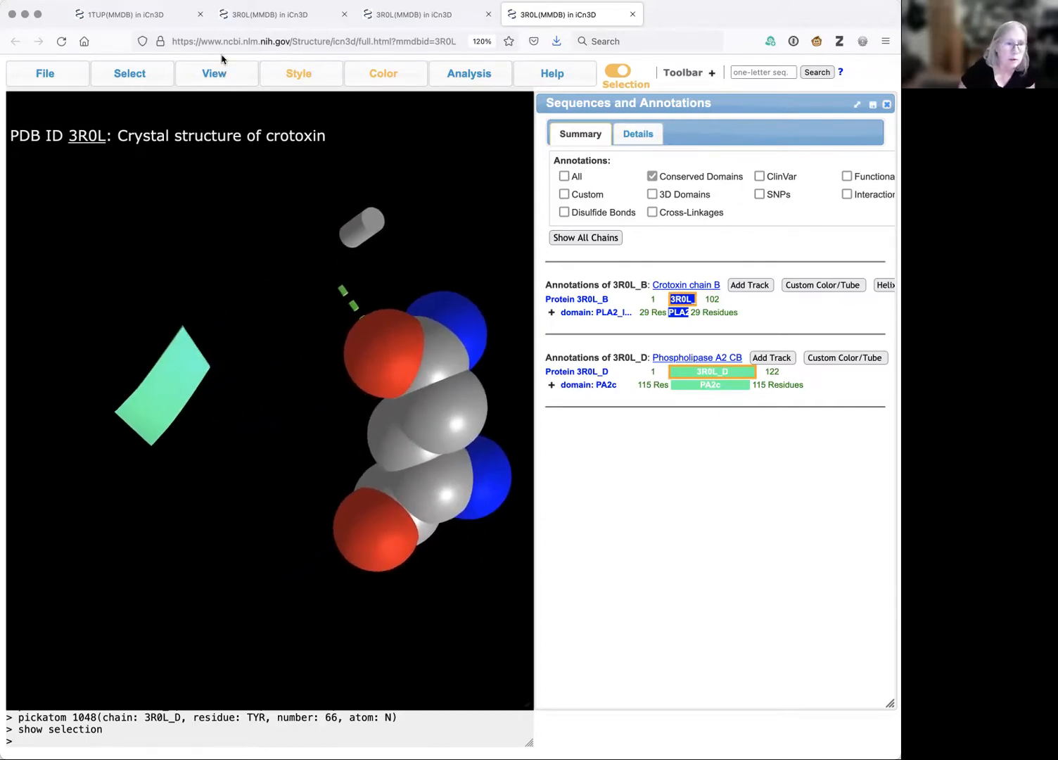
pyautogui.click(214, 73)
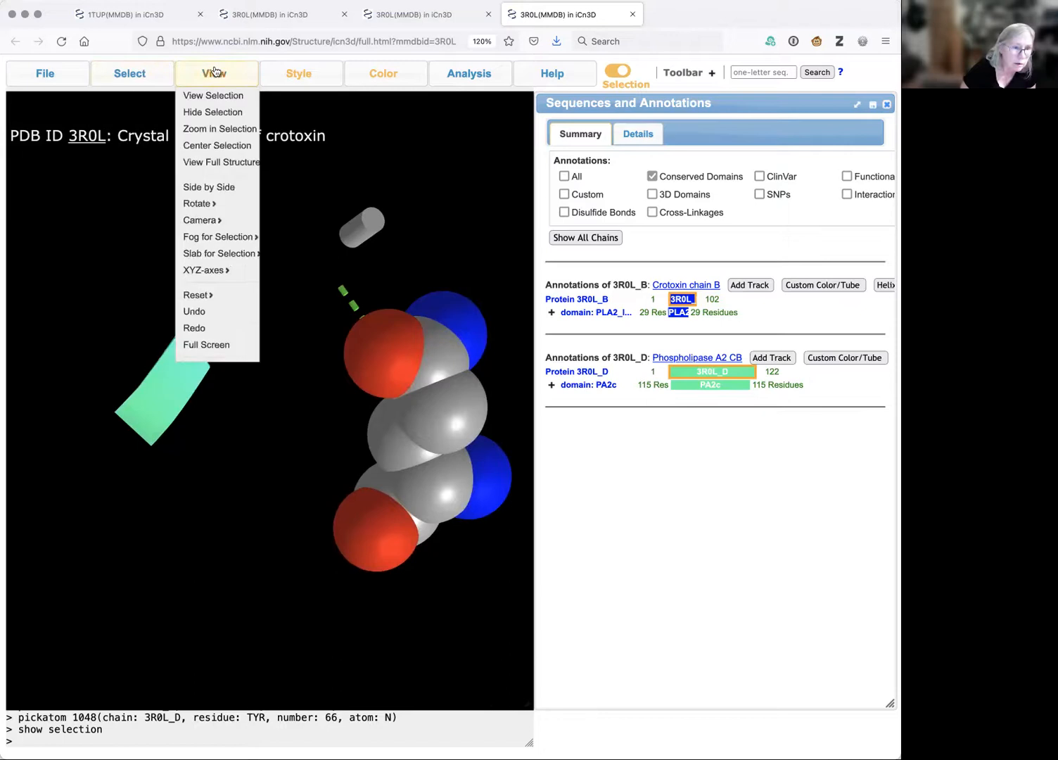
pyautogui.click(129, 73)
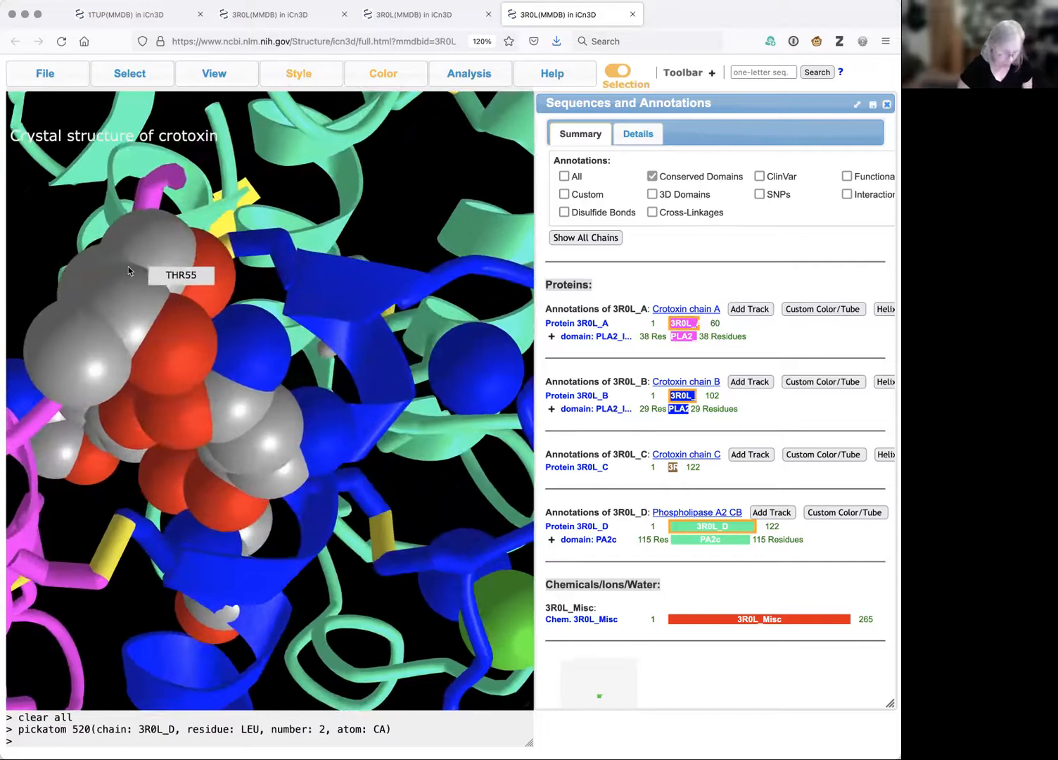
# Pick the residue, show only the selection, and rotate the isolated spheres
pyautogui.click(145, 319)
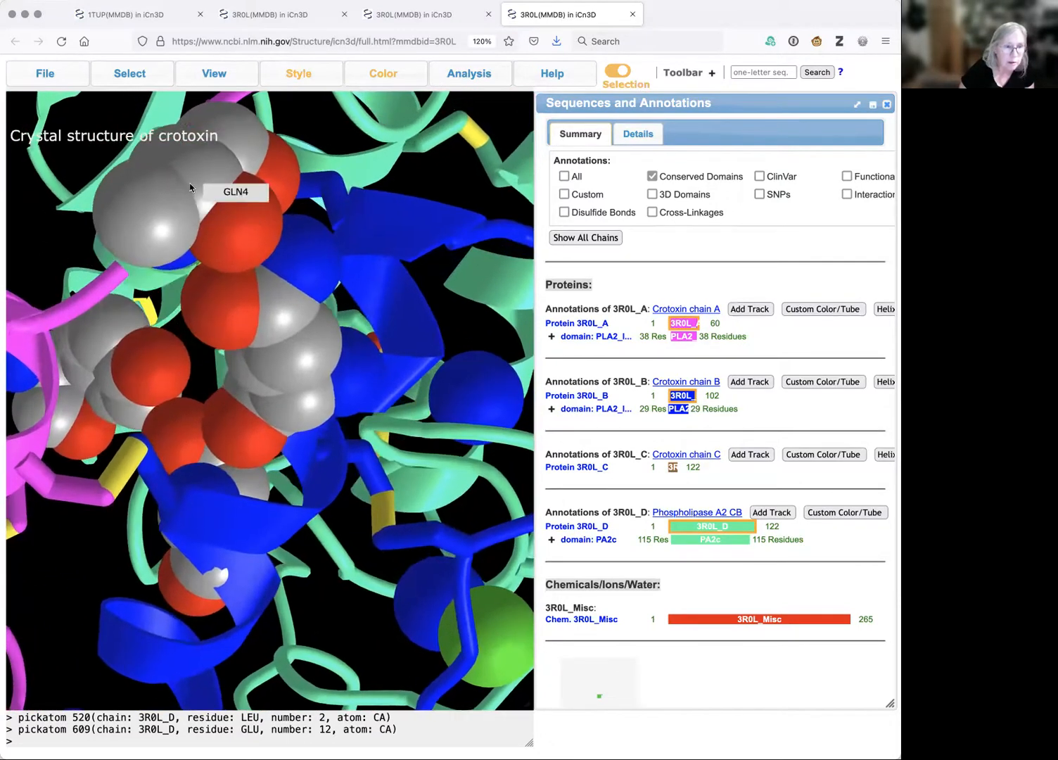
pyautogui.moveTo(160, 208)
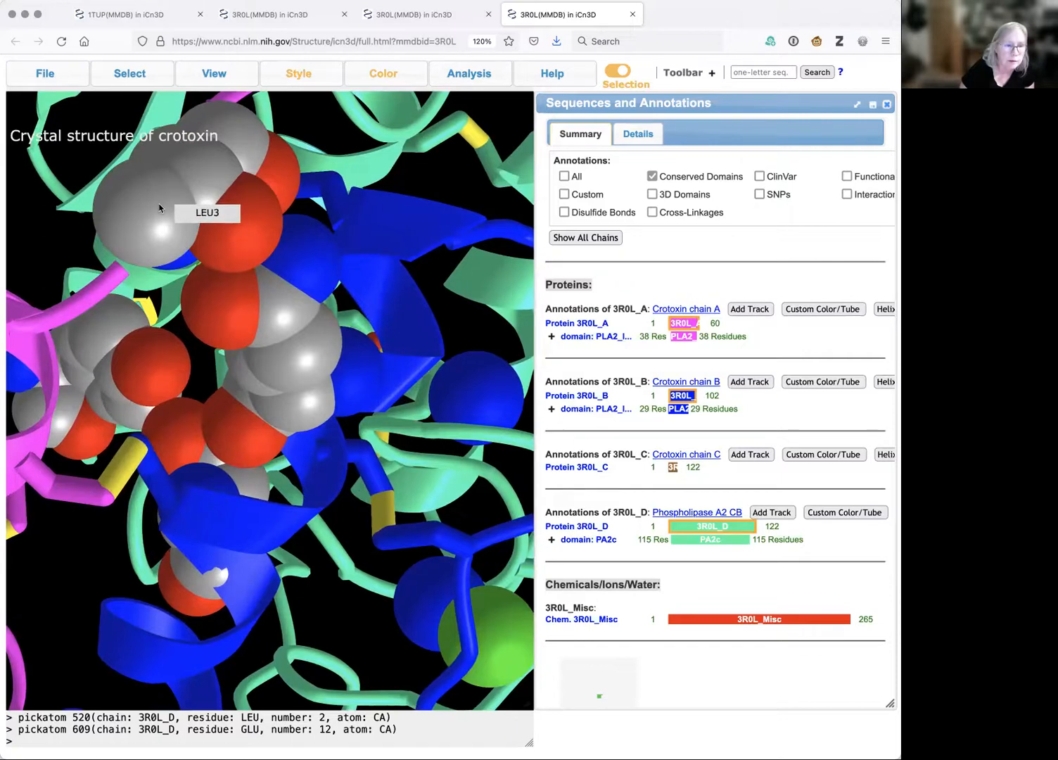
pyautogui.moveTo(200, 179)
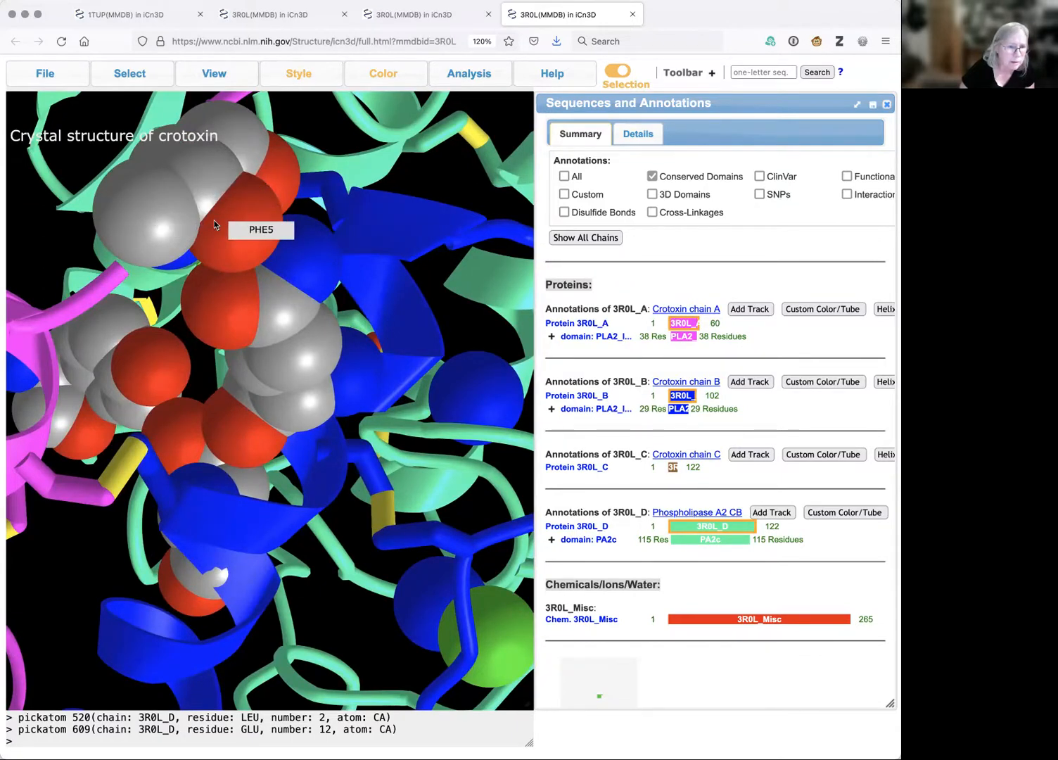
pyautogui.moveTo(183, 226)
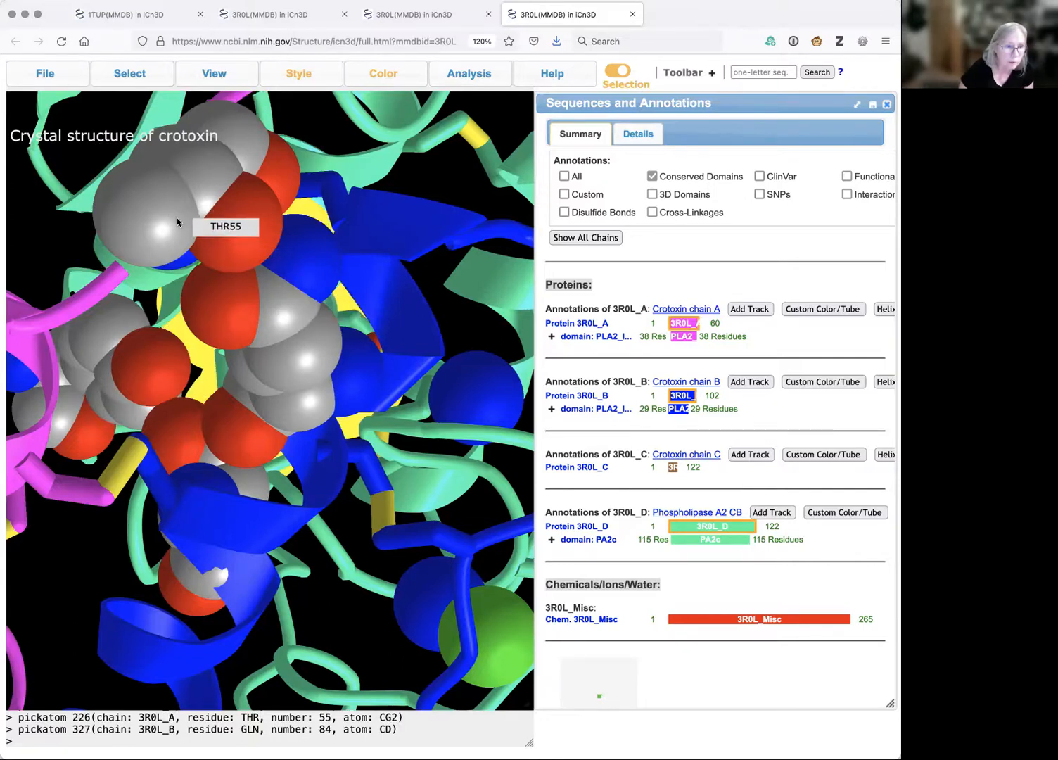
pyautogui.click(214, 73)
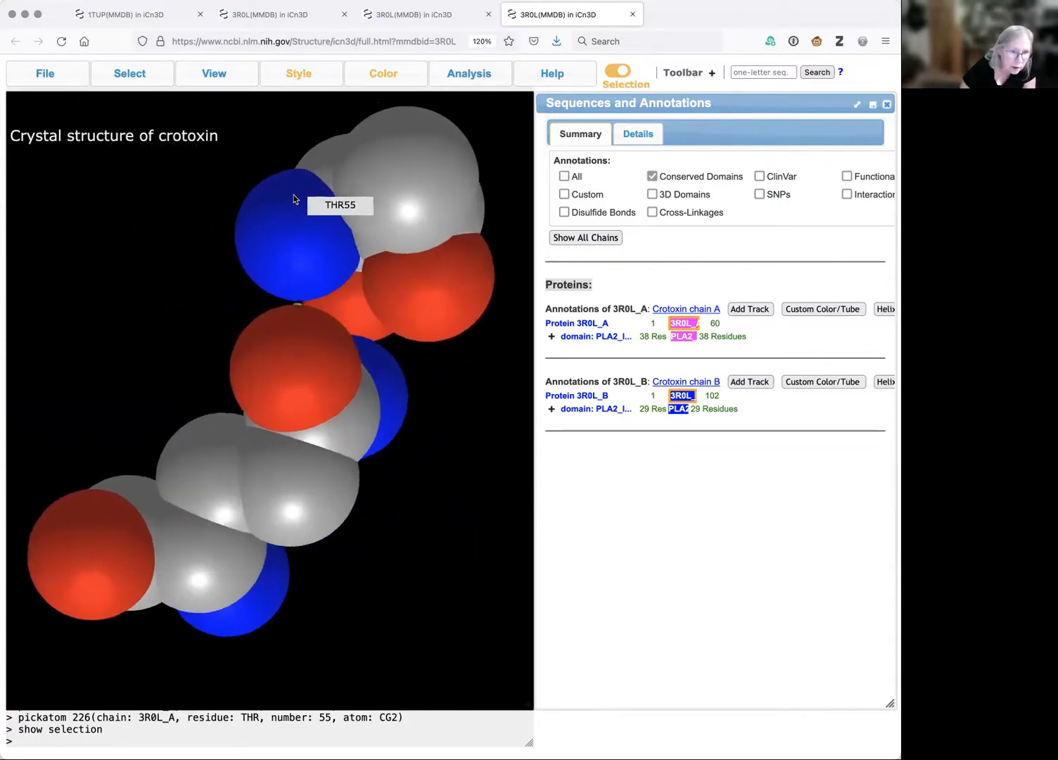
pyautogui.moveTo(295, 198); pyautogui.dragTo(276, 319)
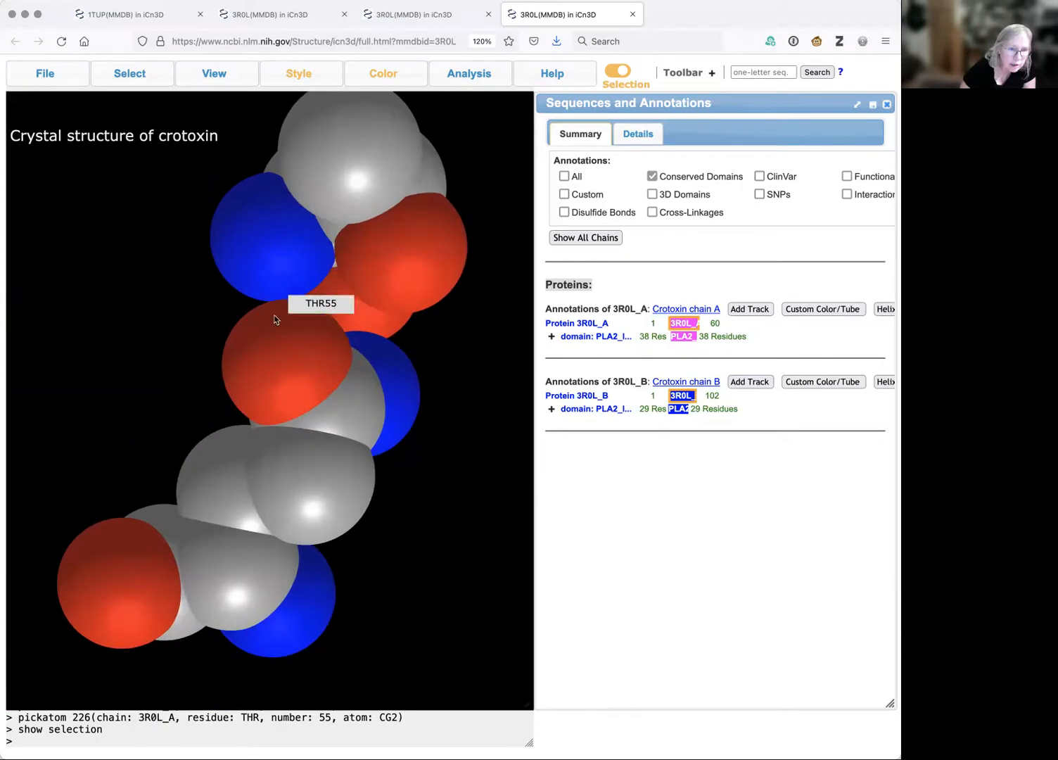